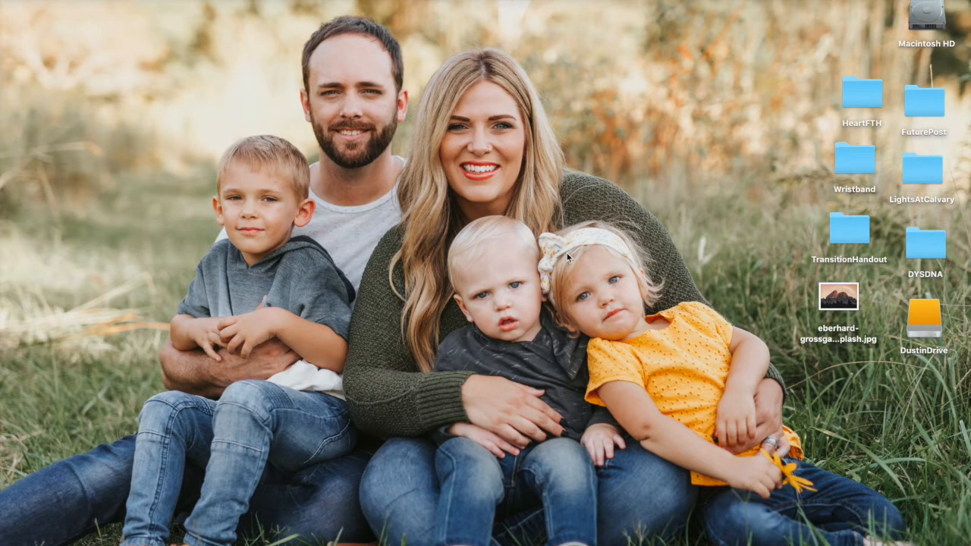
{"action": "mouse_move", "coordinate": [749, 264]}
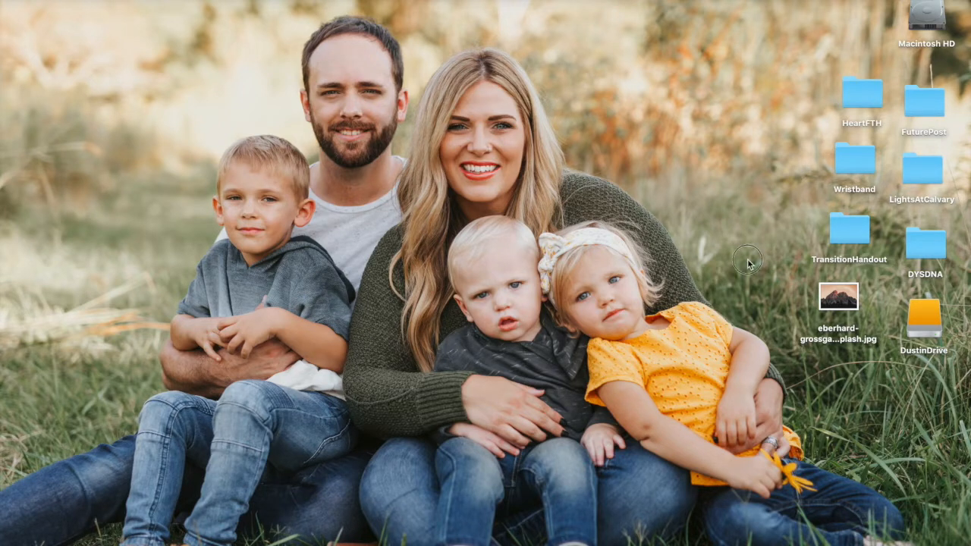
Select the desktop photo eberhard-grossgasteiger-c8lw3-Cjg1A-unsplash.jpg and preview it in Quick Look
{"action": "left_click", "coordinate": [837, 301]}
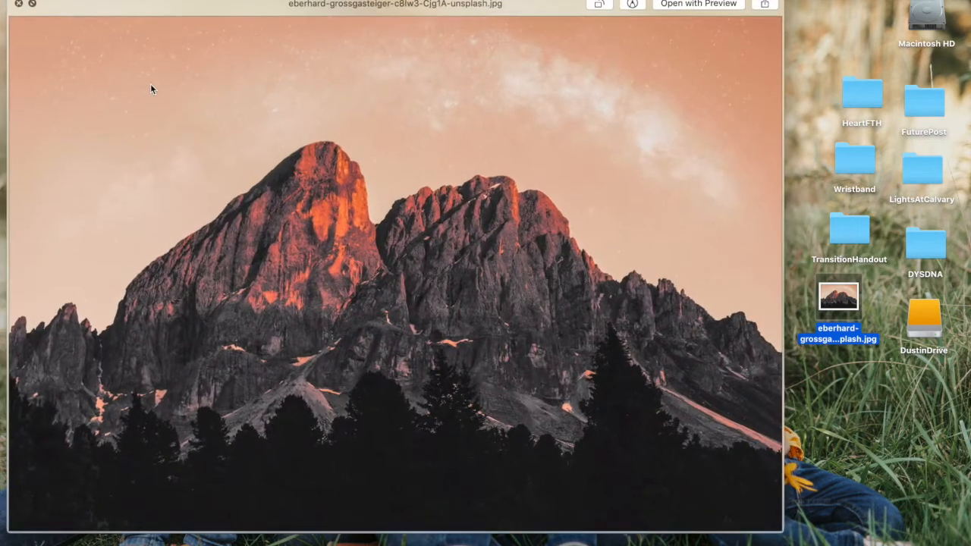
{"action": "mouse_move", "coordinate": [21, 6]}
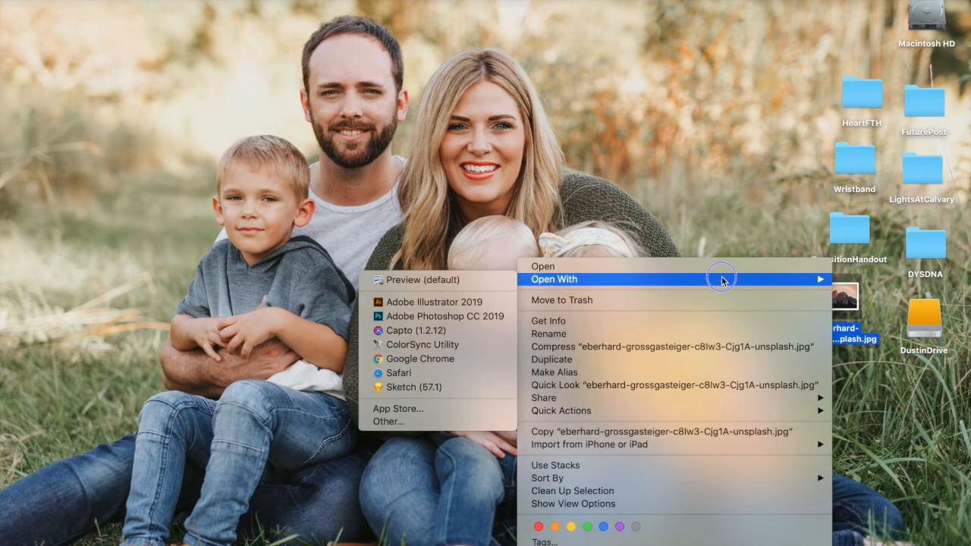
Open the mountain photo with Adobe Photoshop CC 2019 from the Open With list
{"action": "left_click", "coordinate": [446, 317]}
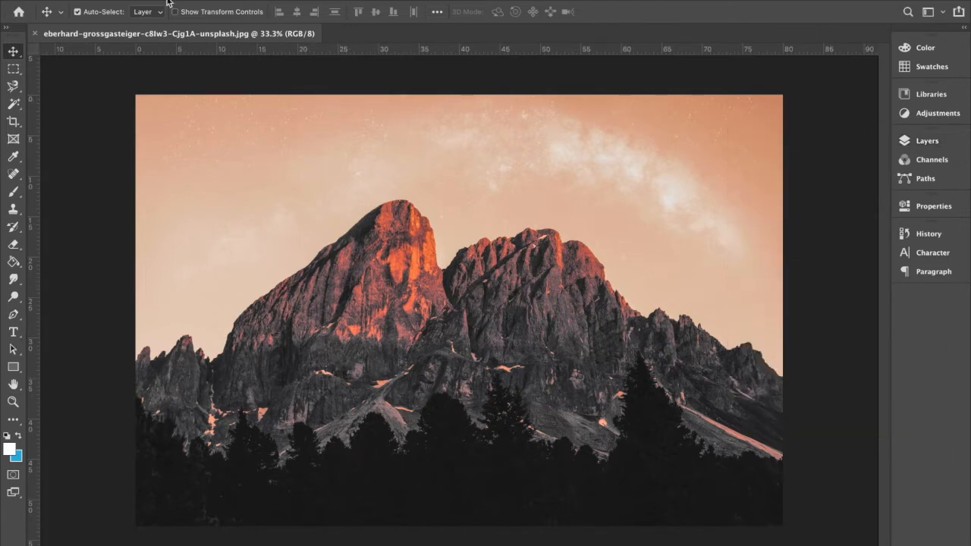
{"action": "mouse_move", "coordinate": [464, 159]}
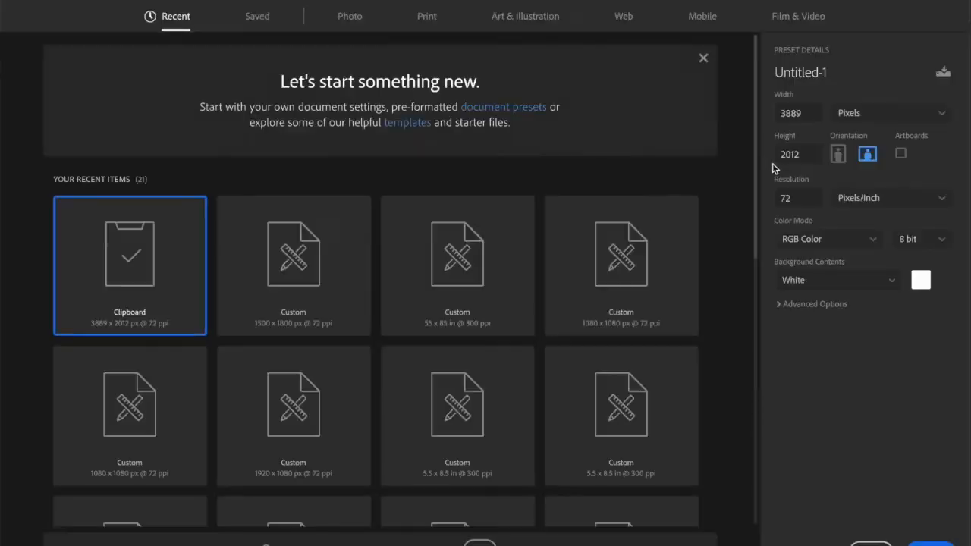
Enter width 1500 px and height 1800 px for the portrait document
{"action": "left_click", "coordinate": [797, 112]}
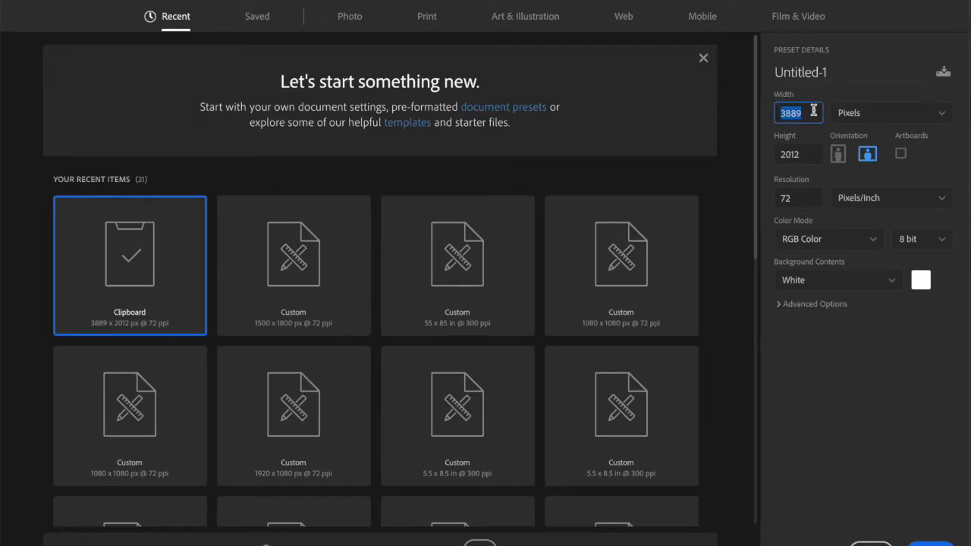
{"action": "type", "text": "1500"}
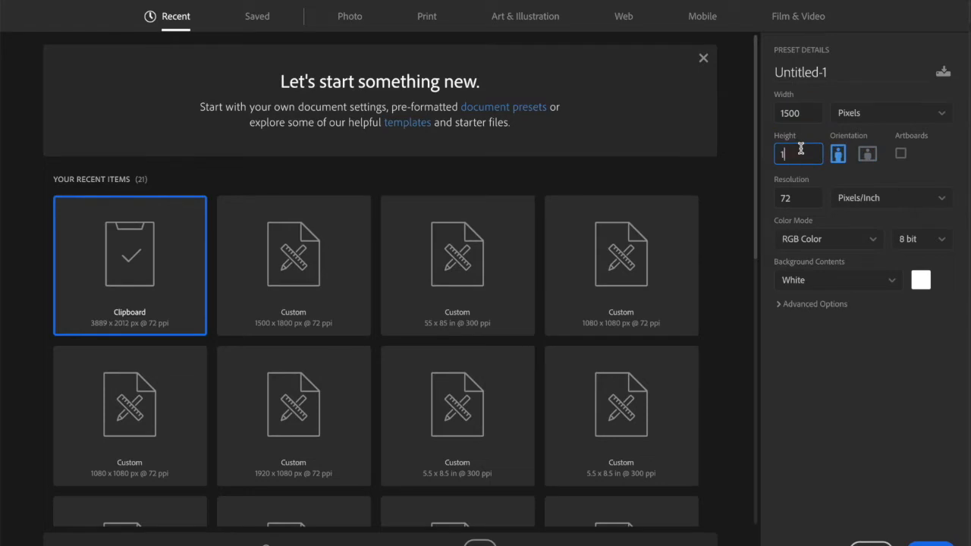
{"action": "type", "text": "800"}
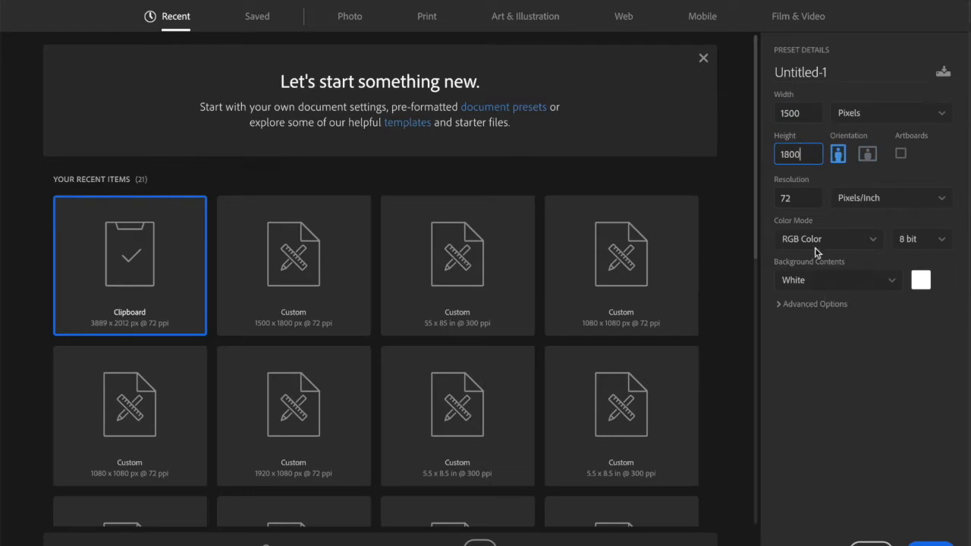
{"action": "mouse_move", "coordinate": [855, 271]}
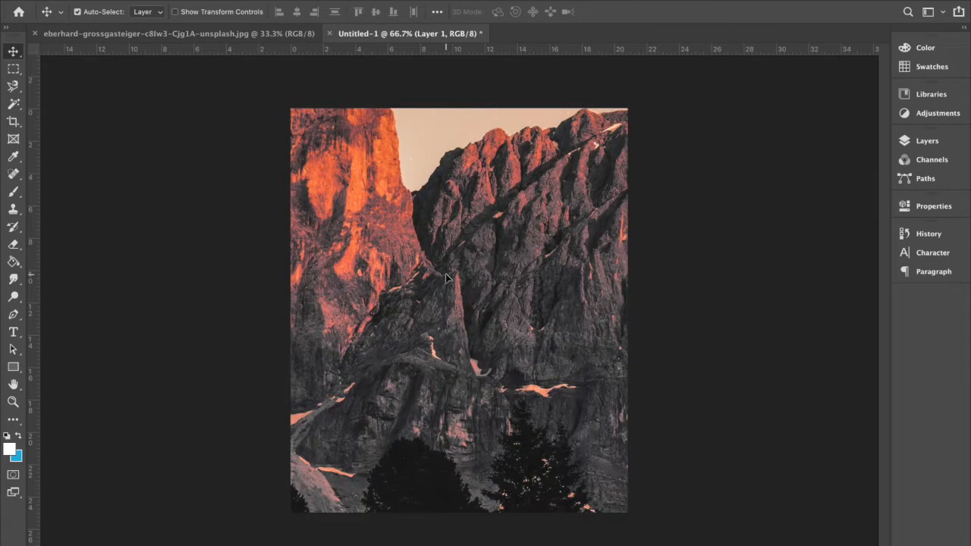
{"action": "mouse_move", "coordinate": [483, 328]}
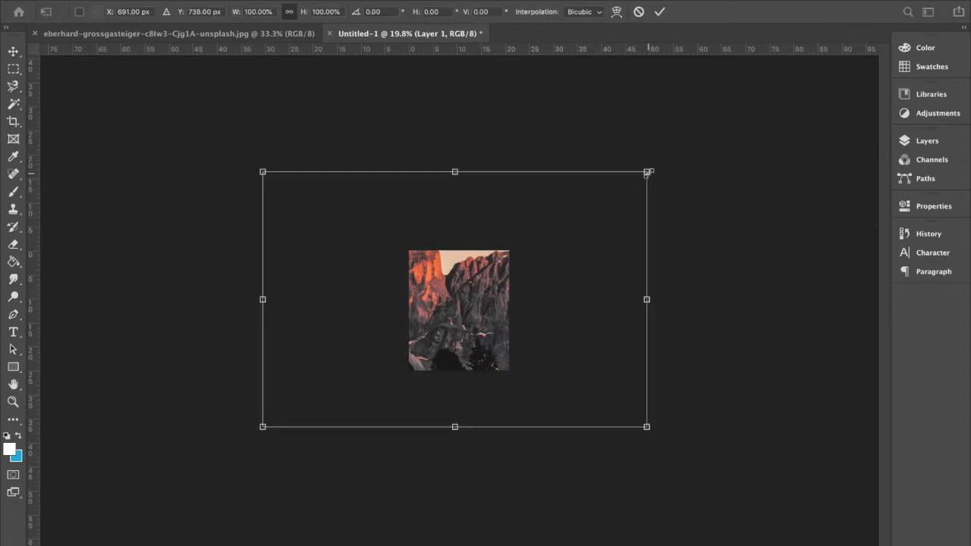
{"action": "mouse_move", "coordinate": [647, 173]}
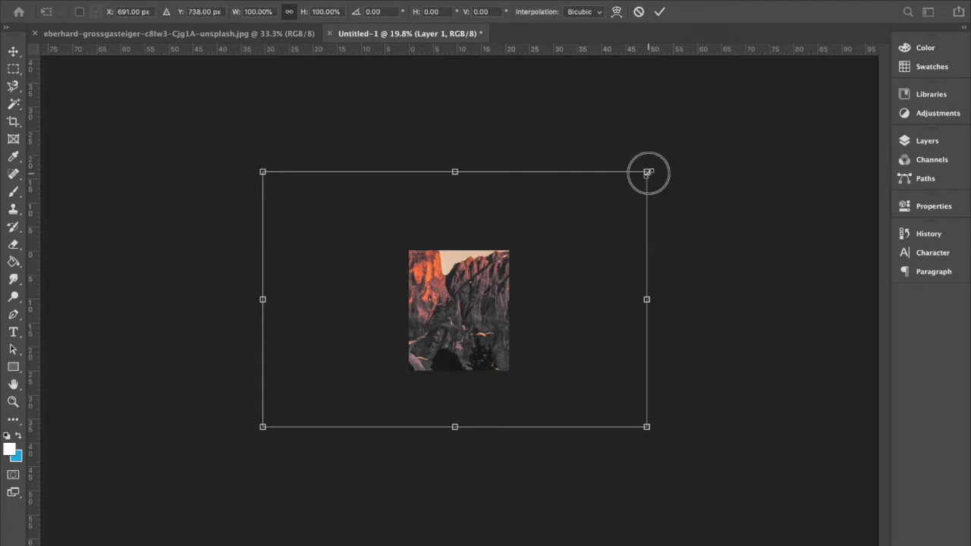
Scale the pasted mountain photo to the canvas width and move it to the bottom
{"action": "left_click_drag", "start_coordinate": [647, 172], "coordinate": [426, 317]}
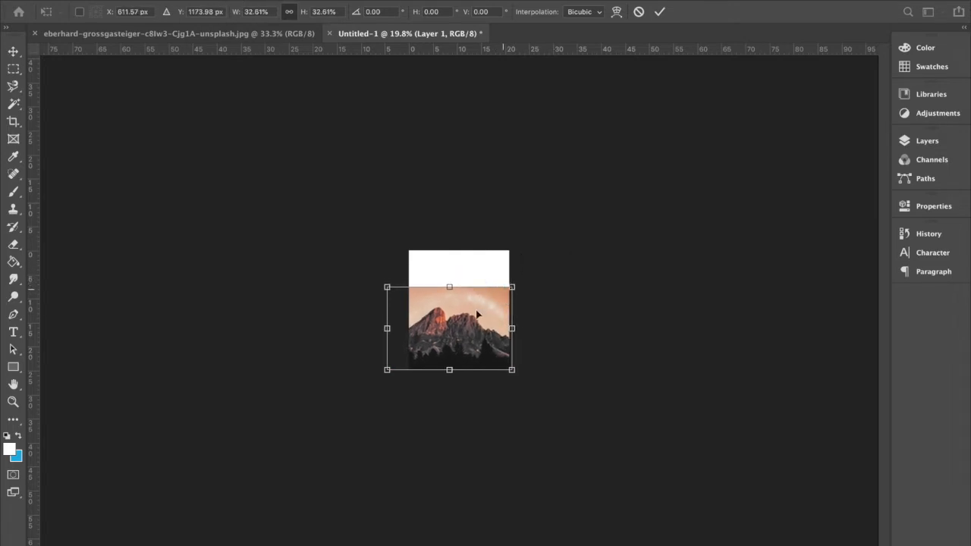
{"action": "left_click_drag", "start_coordinate": [476, 328], "coordinate": [488, 327]}
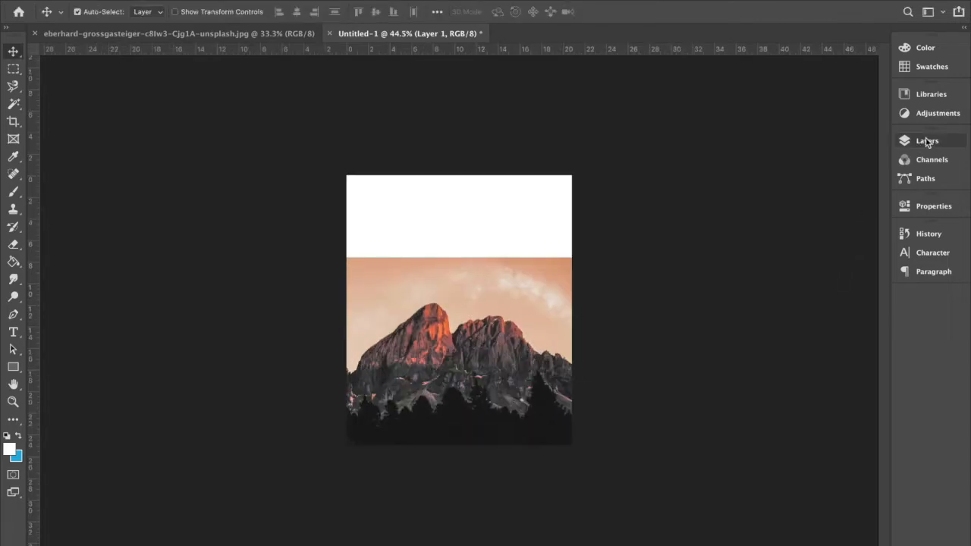
Show the Layers panel and trace the mountain ridge with the Magnetic Lasso
{"action": "left_click", "coordinate": [927, 141]}
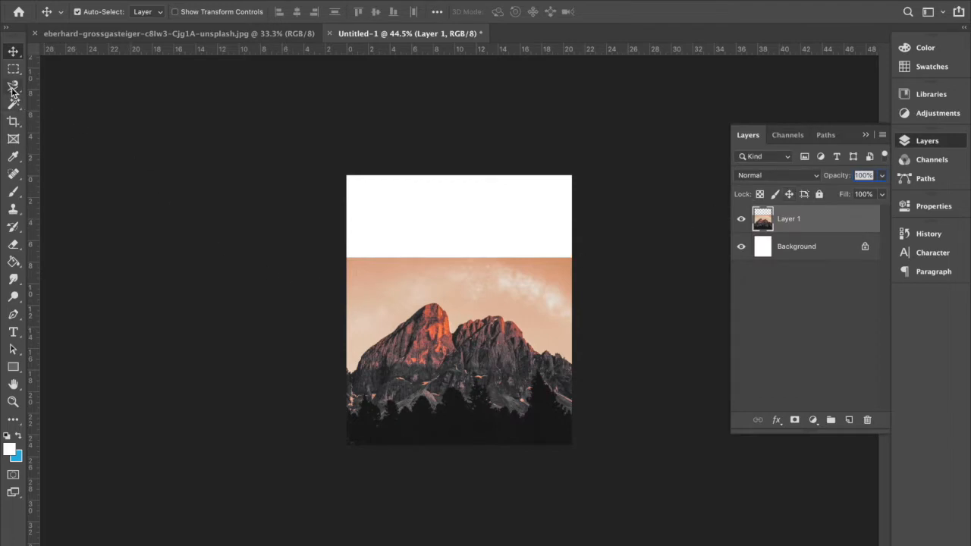
{"action": "mouse_move", "coordinate": [13, 88]}
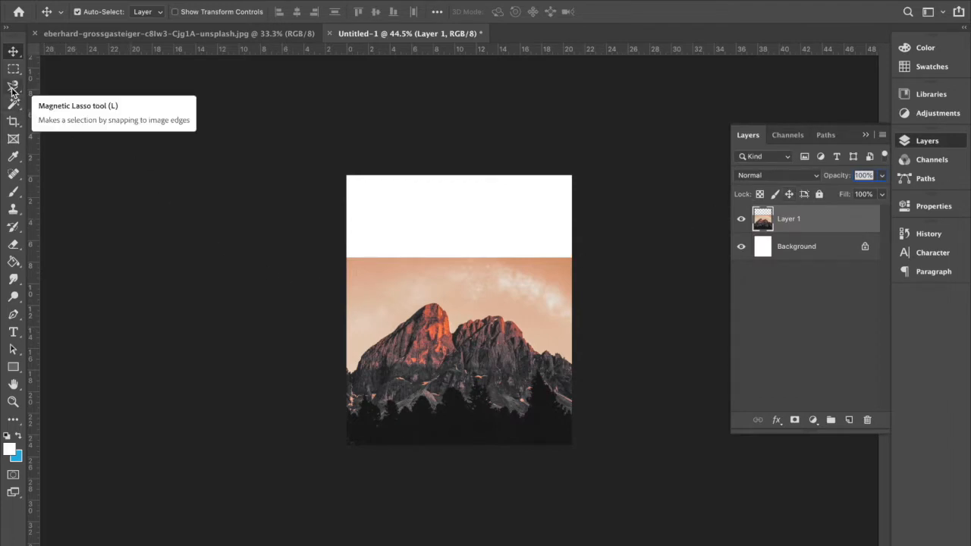
{"action": "left_click", "coordinate": [13, 86]}
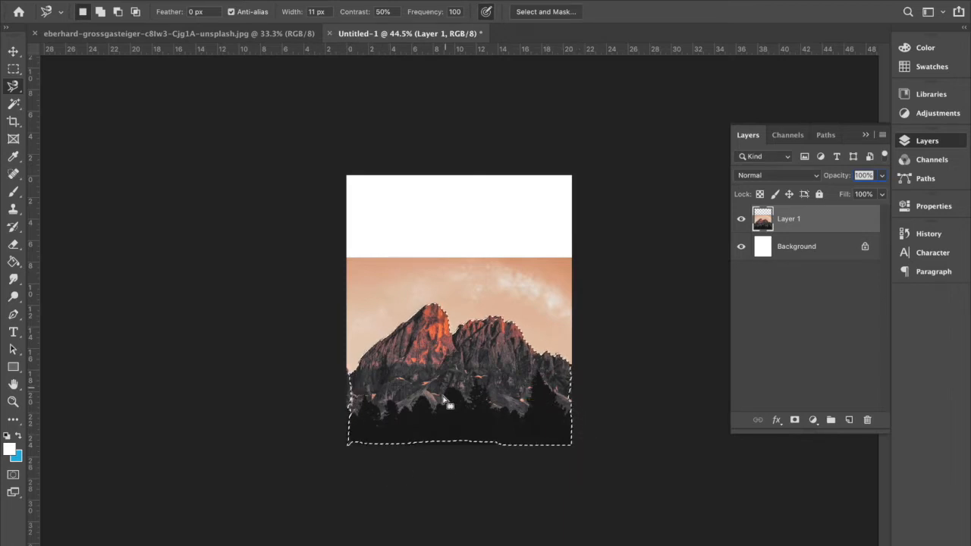
{"action": "mouse_move", "coordinate": [349, 425]}
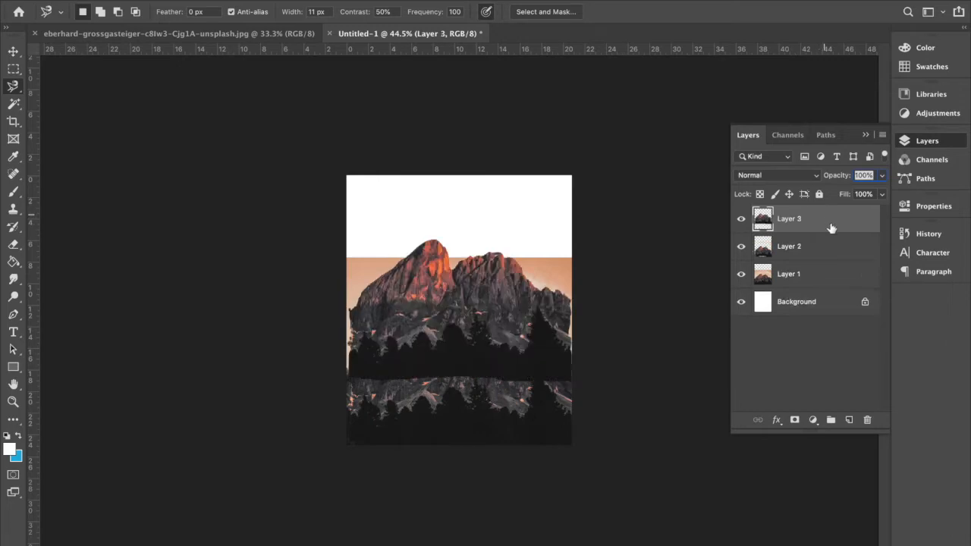
{"action": "mouse_move", "coordinate": [599, 239]}
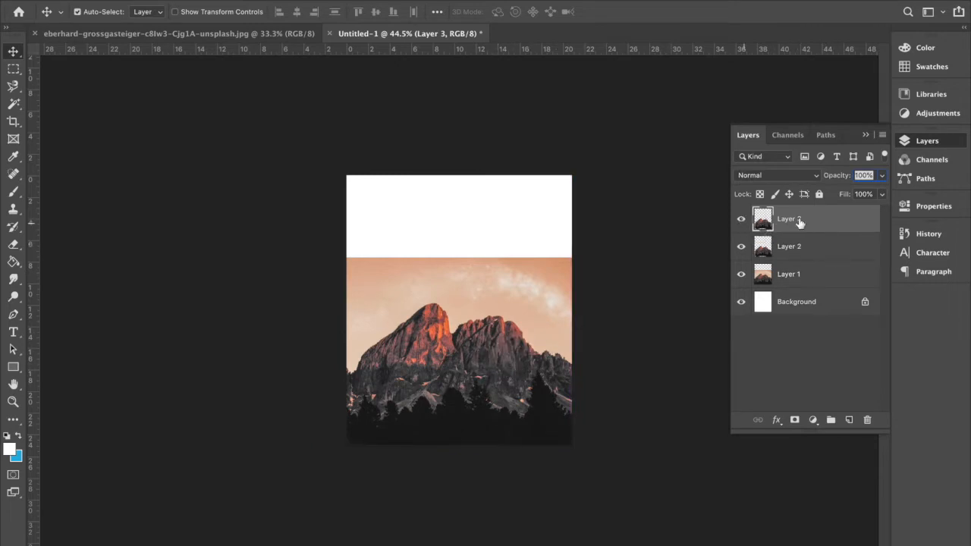
Hide Layer 3 and make Layer 2 the active mountain copy
{"action": "left_click", "coordinate": [741, 219]}
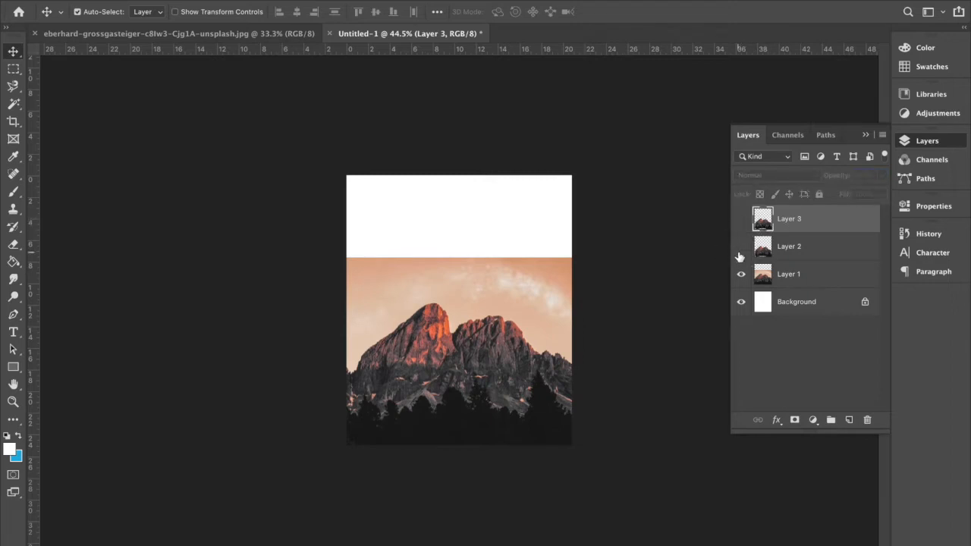
{"action": "left_click", "coordinate": [741, 219]}
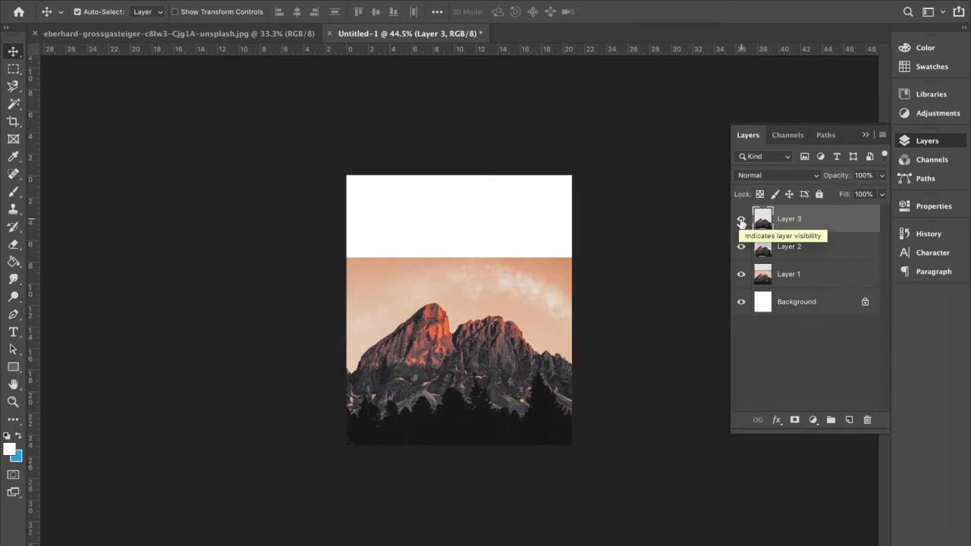
{"action": "left_click", "coordinate": [741, 222]}
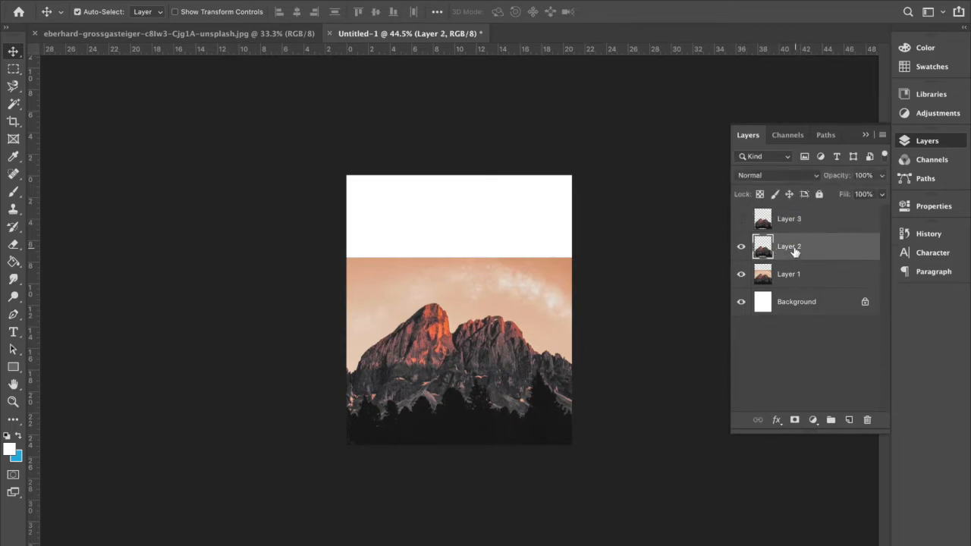
{"action": "left_click", "coordinate": [741, 218]}
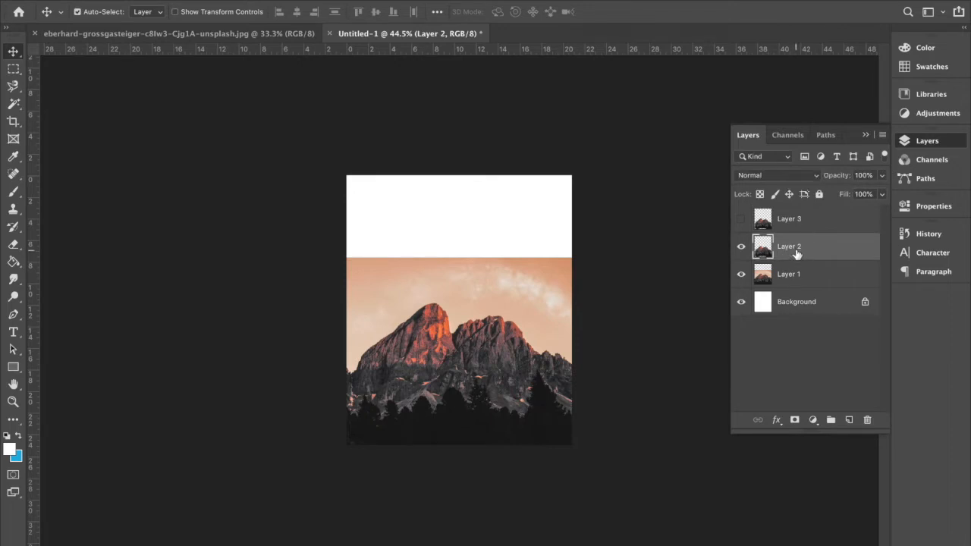
Open Filter > Distort > Wave on Layer 2 and adjust minimum and maximum amplitude
{"action": "left_click", "coordinate": [357, 11]}
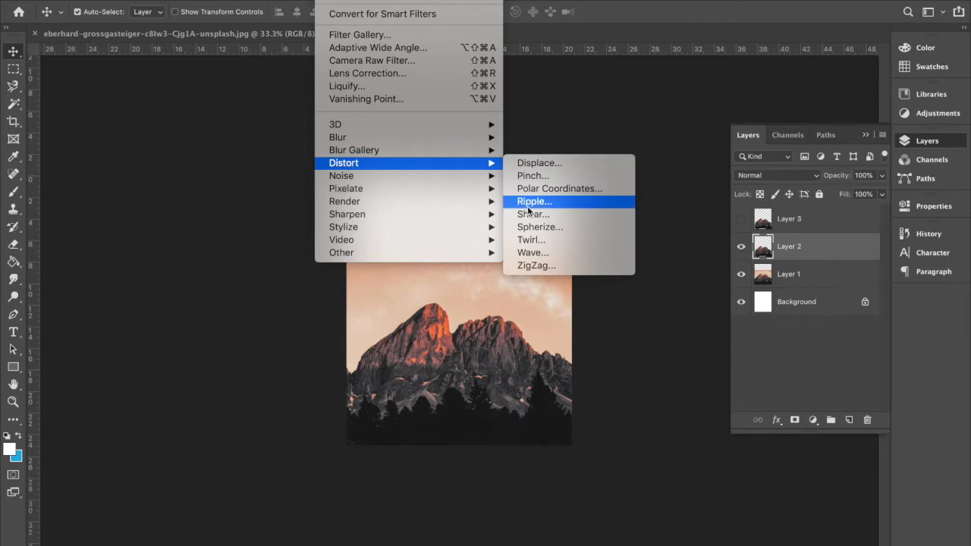
{"action": "left_click", "coordinate": [532, 251]}
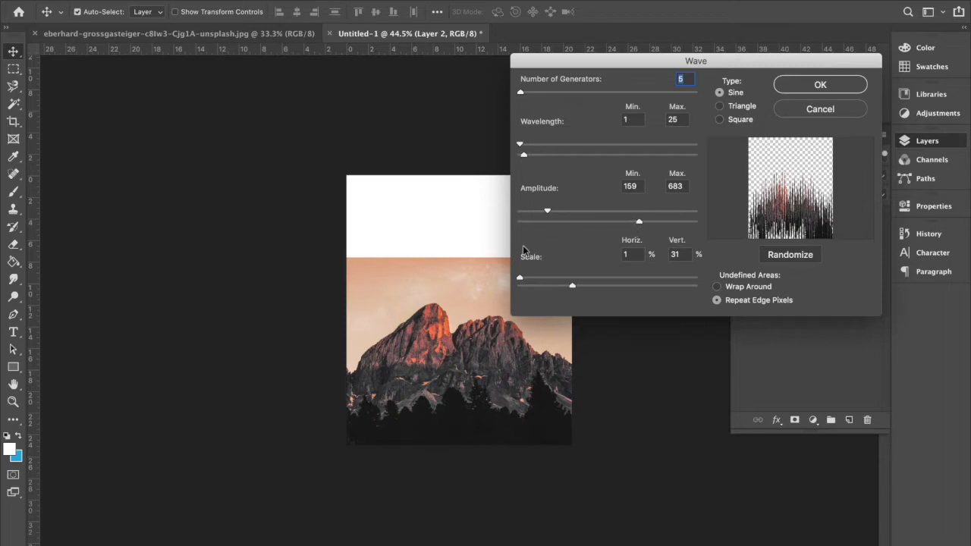
{"action": "mouse_move", "coordinate": [618, 160]}
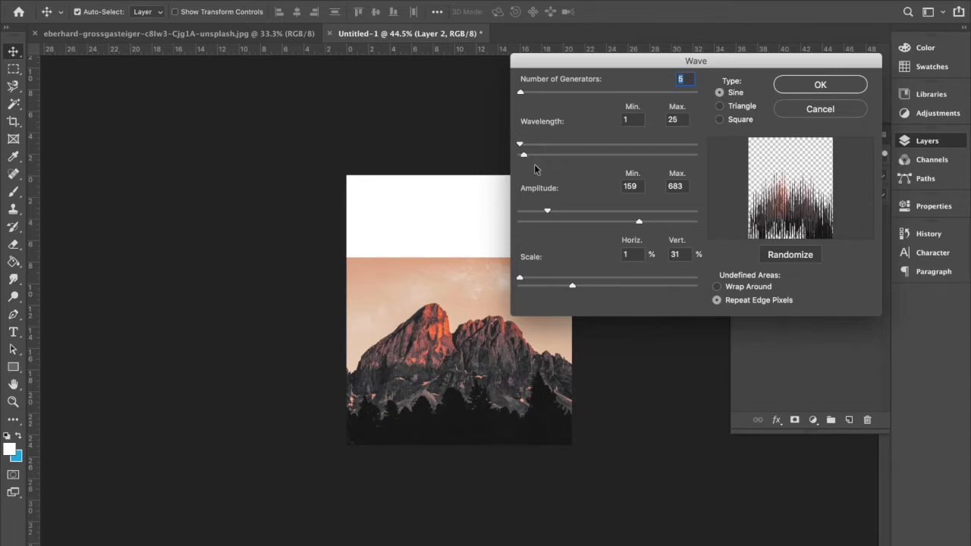
{"action": "left_click", "coordinate": [547, 210]}
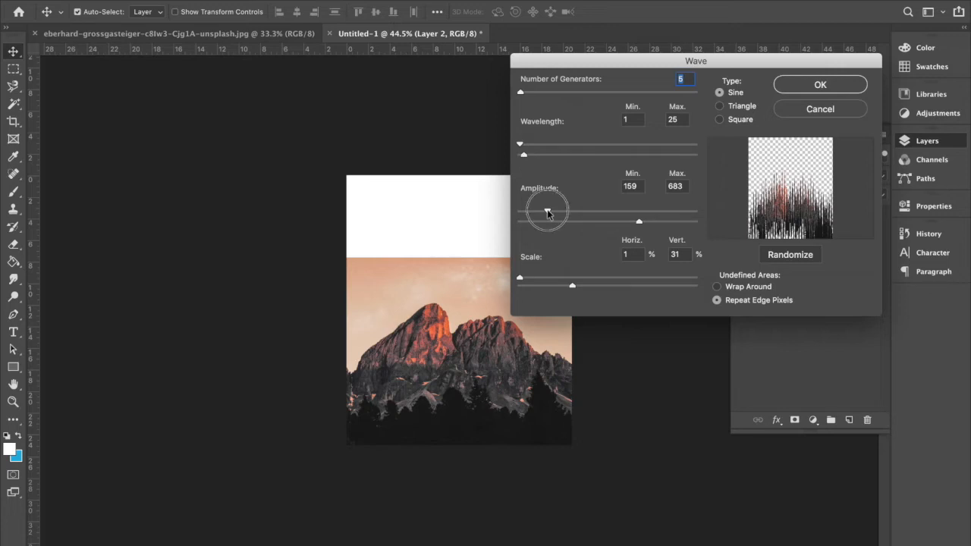
{"action": "left_click_drag", "start_coordinate": [547, 211], "coordinate": [554, 211]}
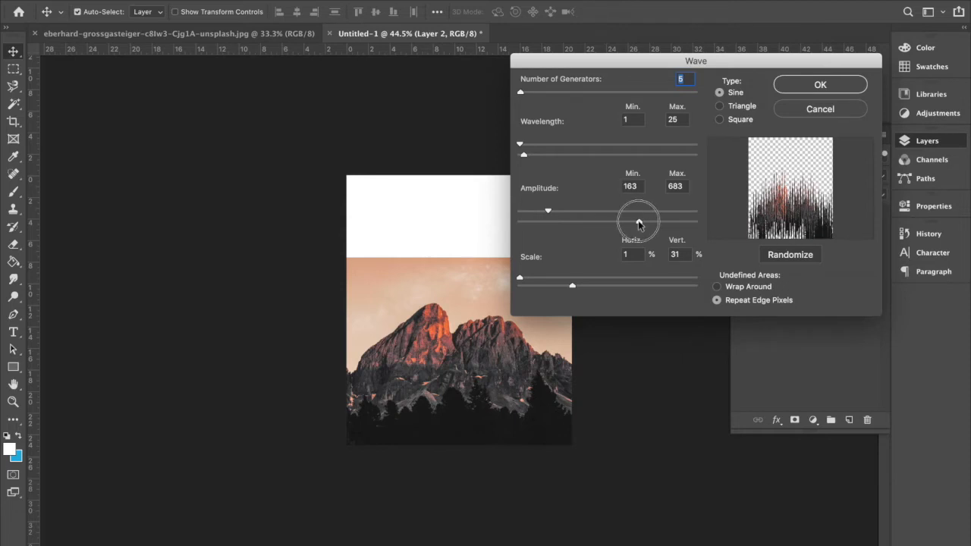
{"action": "left_click_drag", "start_coordinate": [638, 222], "coordinate": [641, 222]}
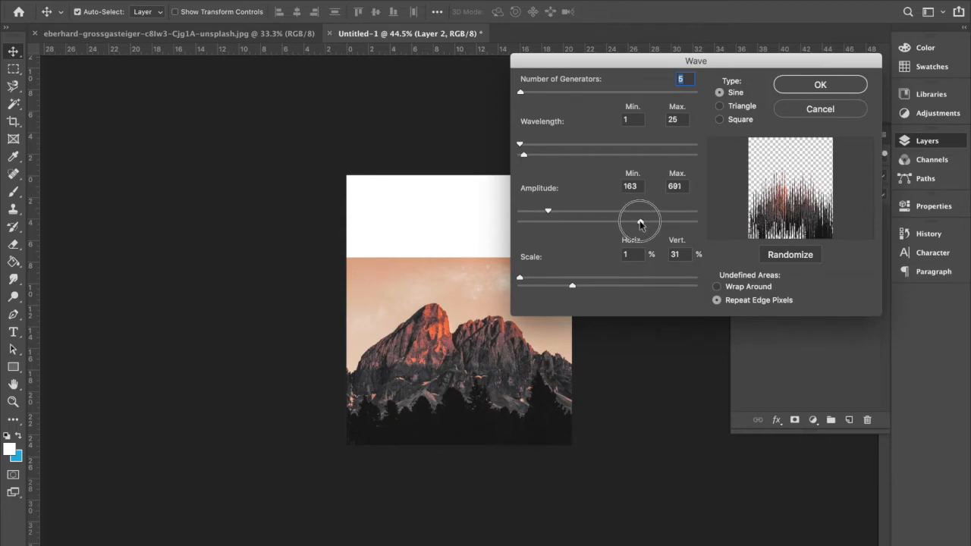
{"action": "left_click_drag", "start_coordinate": [638, 222], "coordinate": [636, 222]}
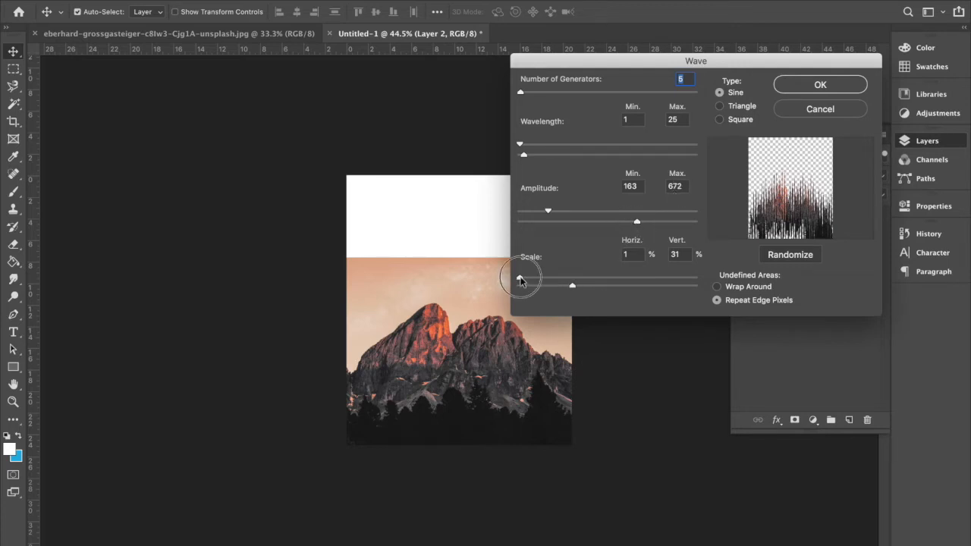
Set vertical wave scale to 21%, randomize the pattern, and apply the Wave
{"action": "left_click_drag", "start_coordinate": [518, 285], "coordinate": [572, 284]}
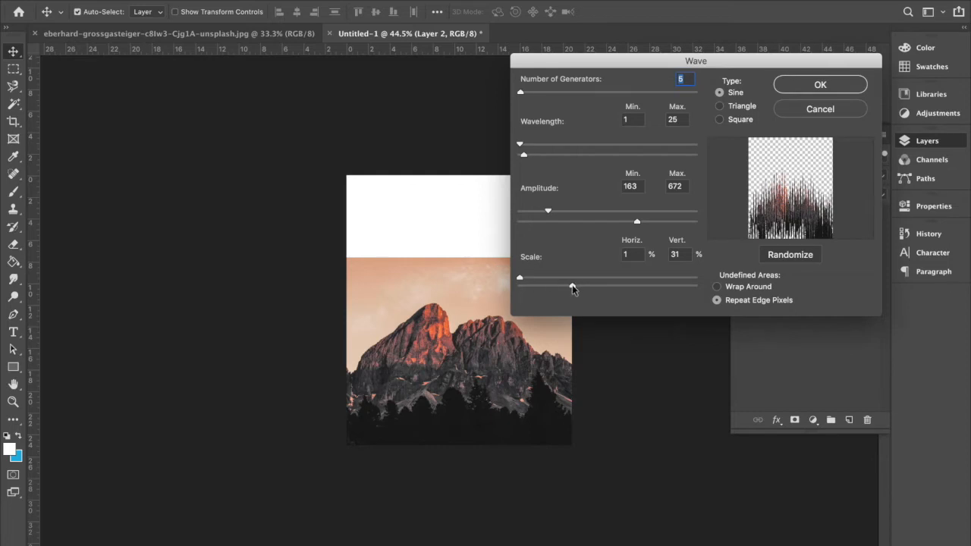
{"action": "left_click_drag", "start_coordinate": [574, 278], "coordinate": [584, 278]}
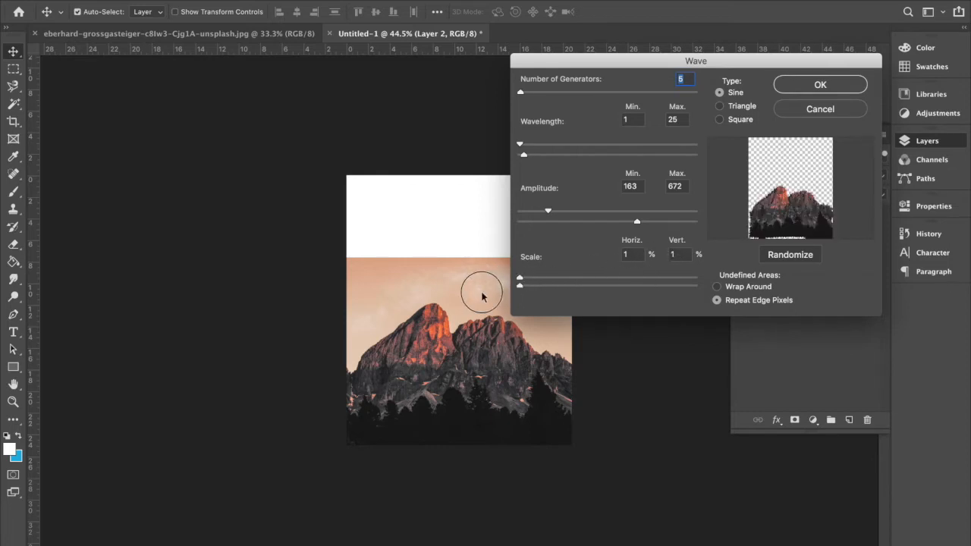
{"action": "left_click_drag", "start_coordinate": [519, 278], "coordinate": [540, 277]}
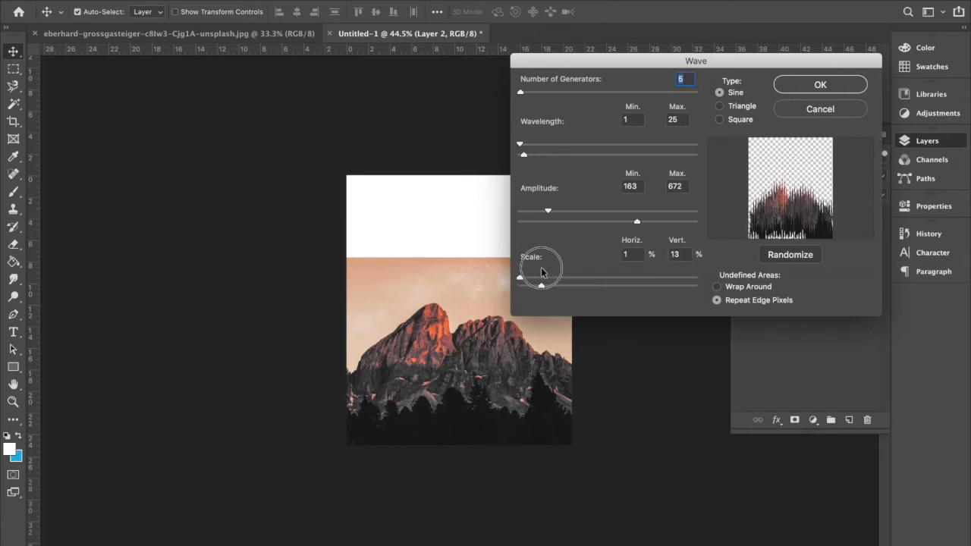
{"action": "left_click_drag", "start_coordinate": [519, 278], "coordinate": [554, 285]}
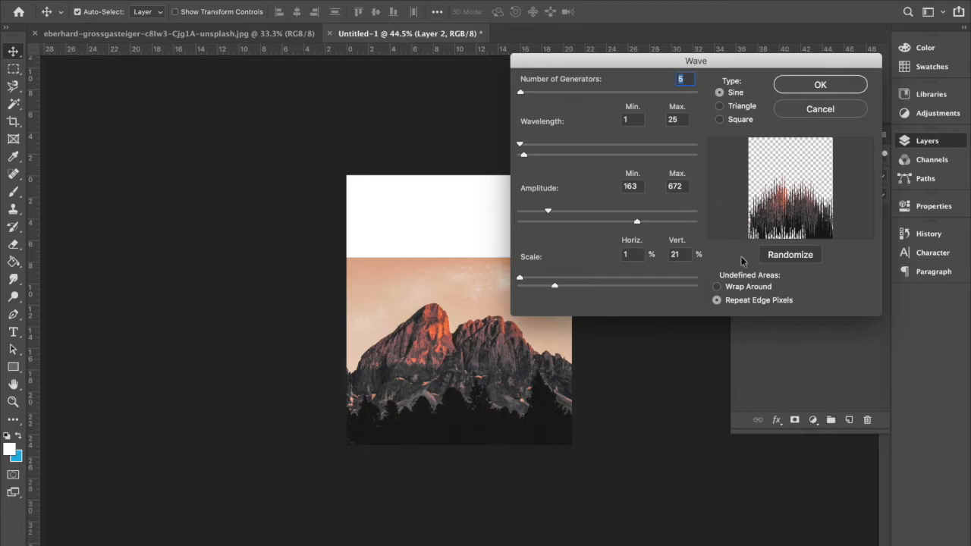
{"action": "left_click", "coordinate": [789, 254]}
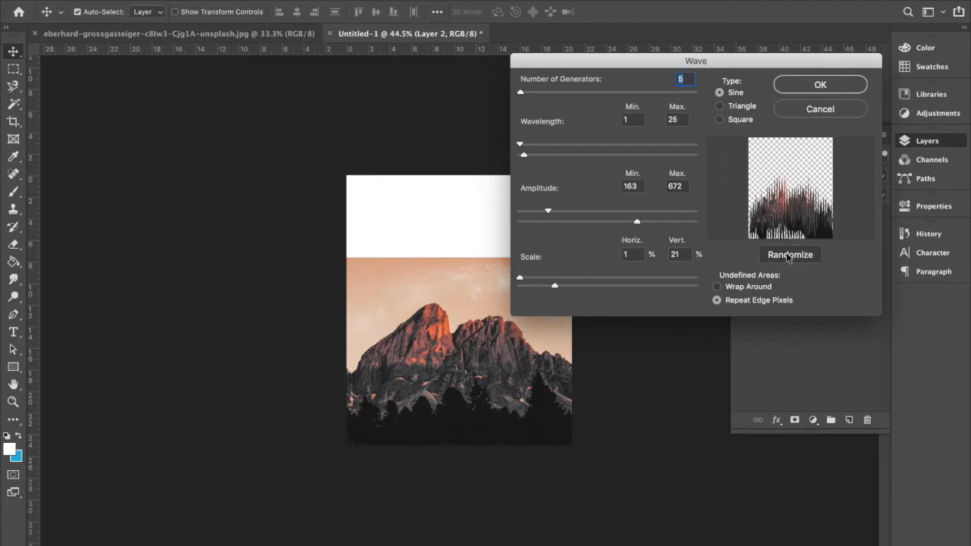
{"action": "left_click", "coordinate": [789, 254]}
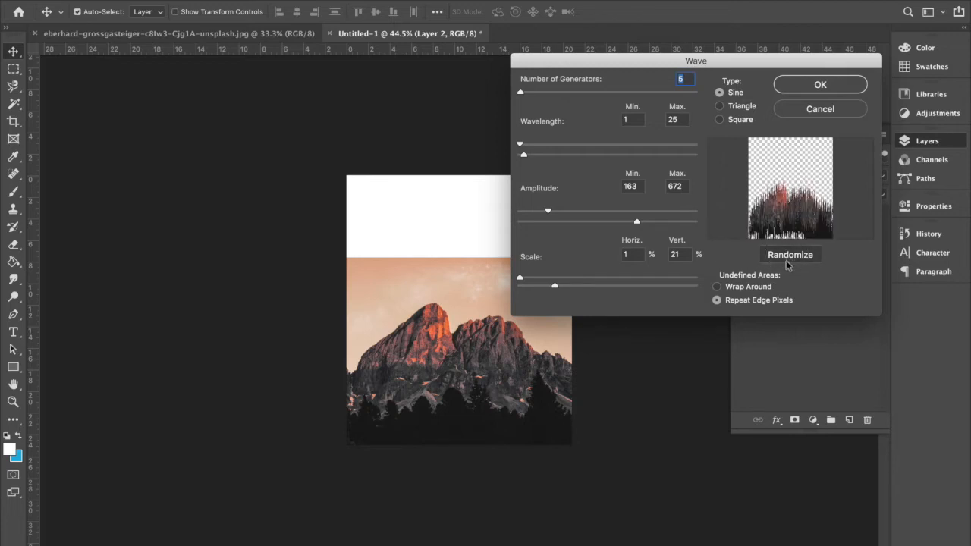
{"action": "left_click", "coordinate": [789, 254]}
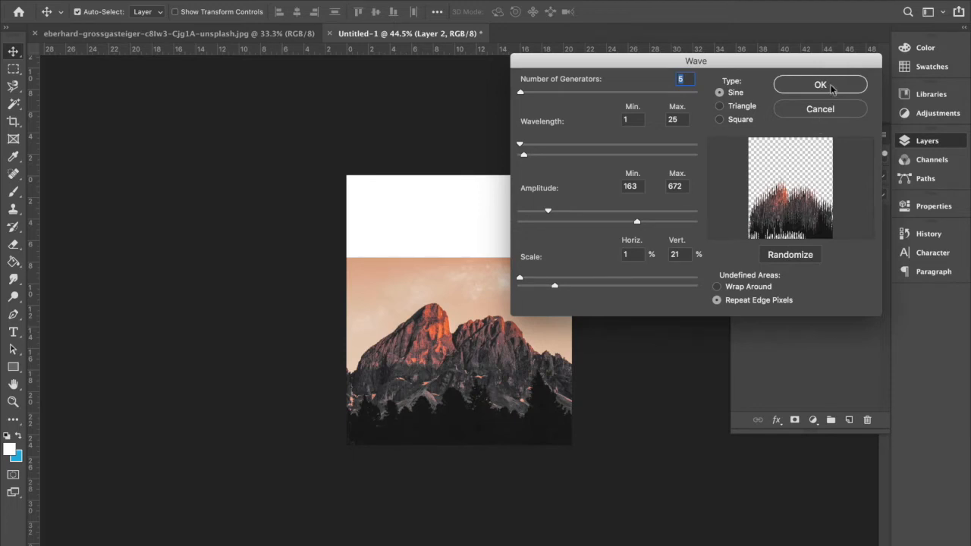
{"action": "left_click", "coordinate": [819, 85]}
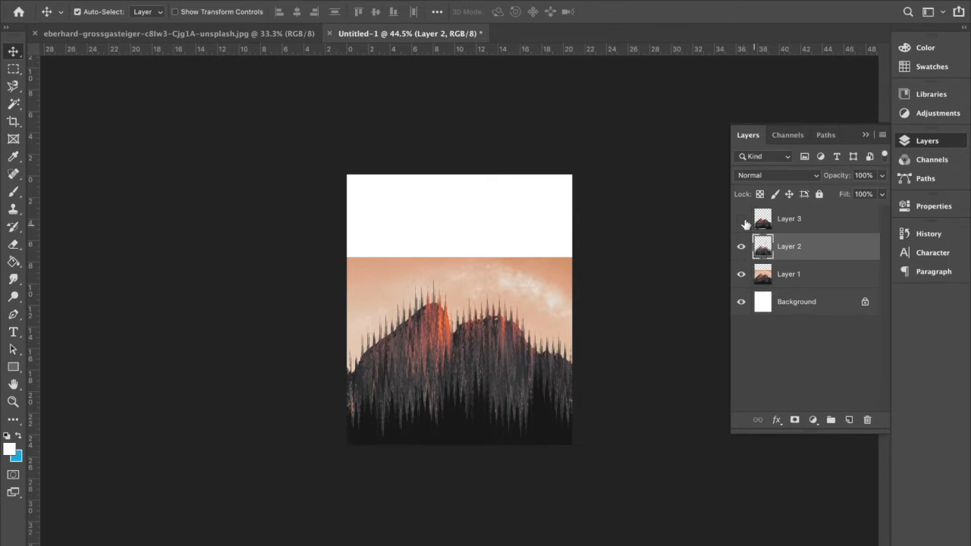
Show Layer 3, then stretch Layer 2's spikes to the poster top and narrow them
{"action": "left_click", "coordinate": [741, 218]}
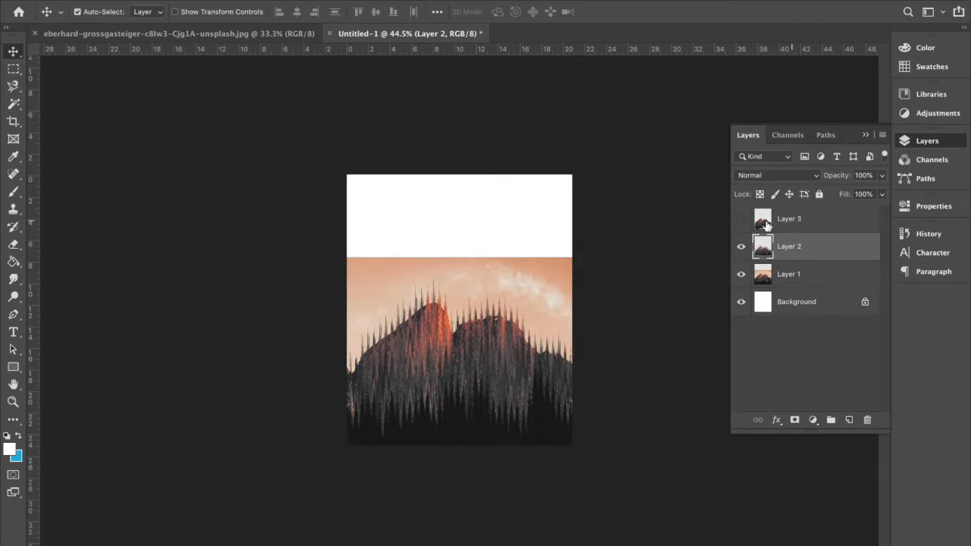
{"action": "left_click", "coordinate": [741, 218]}
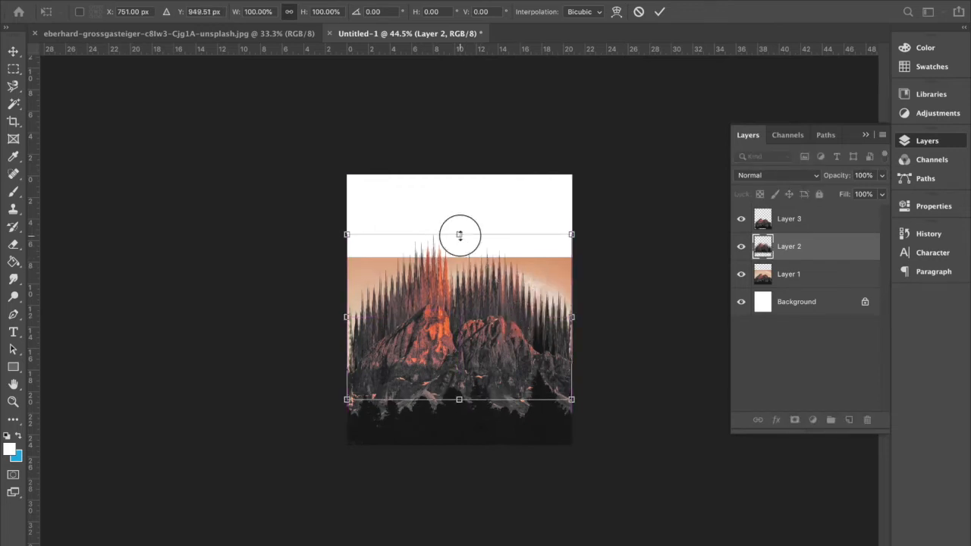
{"action": "left_click_drag", "start_coordinate": [459, 233], "coordinate": [459, 187]}
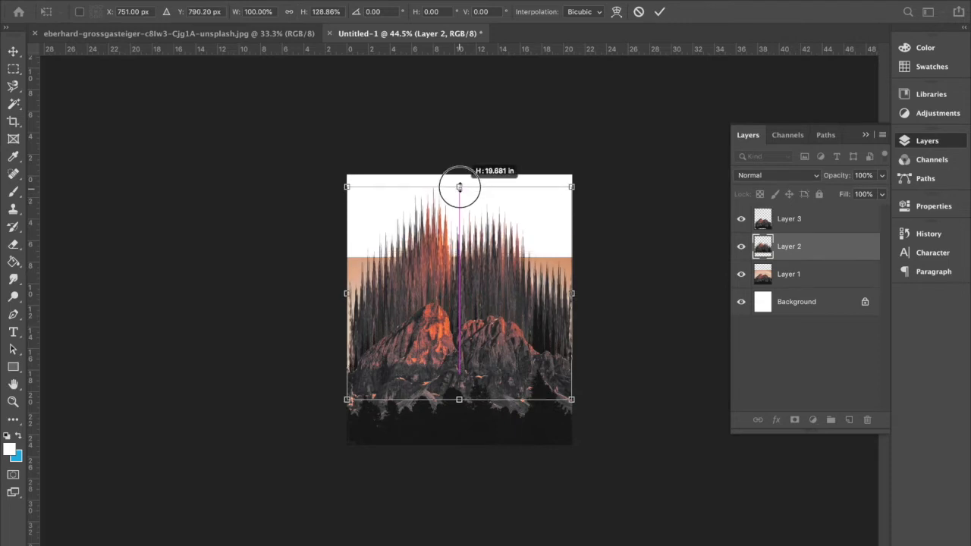
{"action": "left_click_drag", "start_coordinate": [459, 187], "coordinate": [459, 175]}
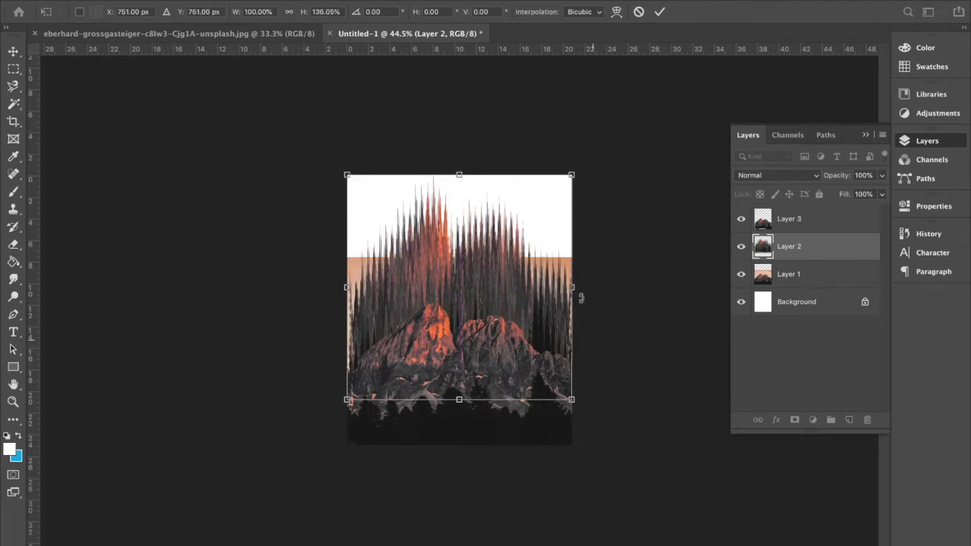
{"action": "left_click_drag", "start_coordinate": [571, 288], "coordinate": [551, 287]}
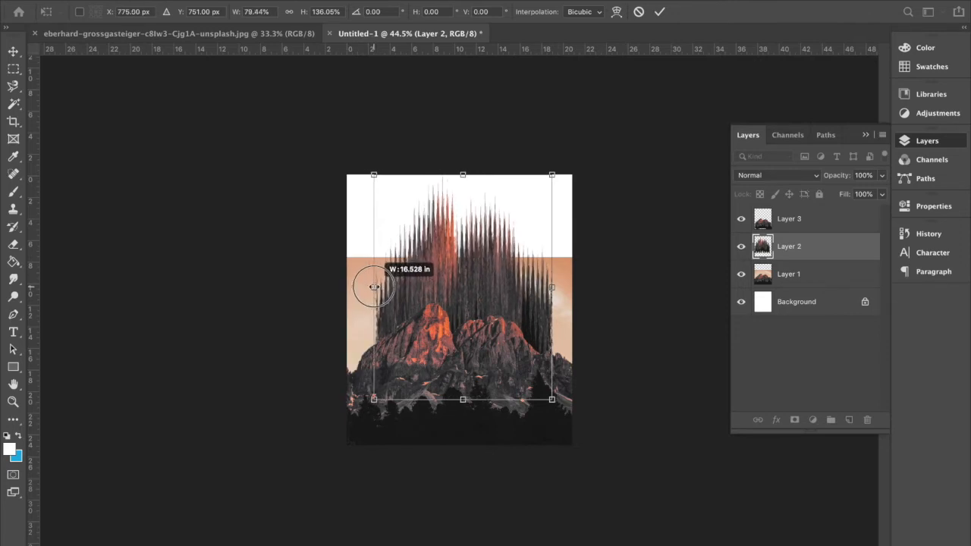
{"action": "left_click_drag", "start_coordinate": [373, 287], "coordinate": [368, 287]}
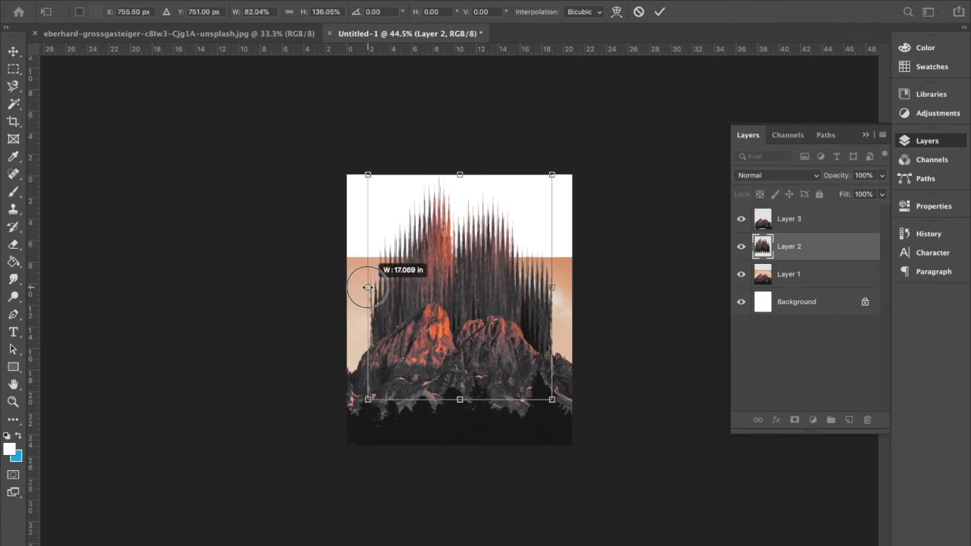
{"action": "left_click_drag", "start_coordinate": [367, 287], "coordinate": [366, 286]}
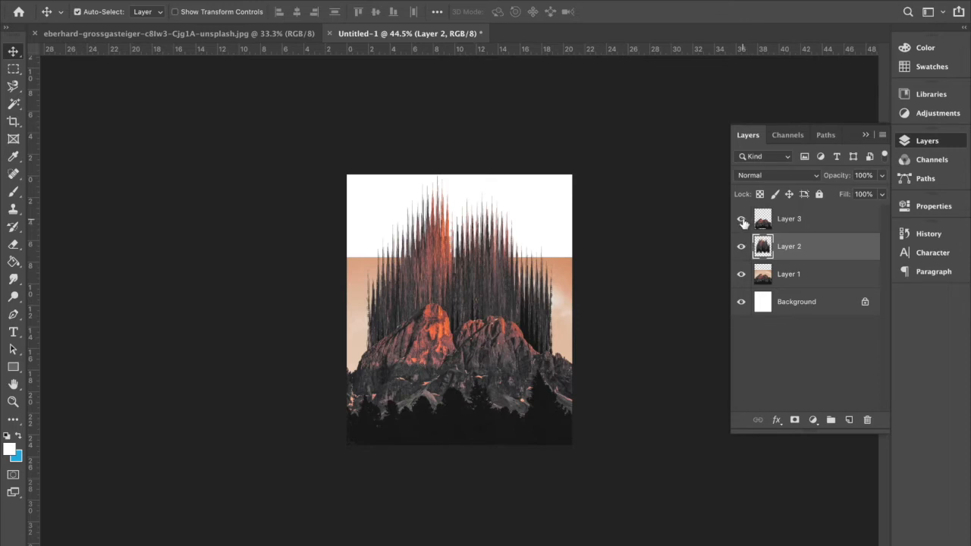
Hide Layers 2 and 3, select Layer 1's sky strip and stretch it to the top
{"action": "left_click", "coordinate": [741, 218]}
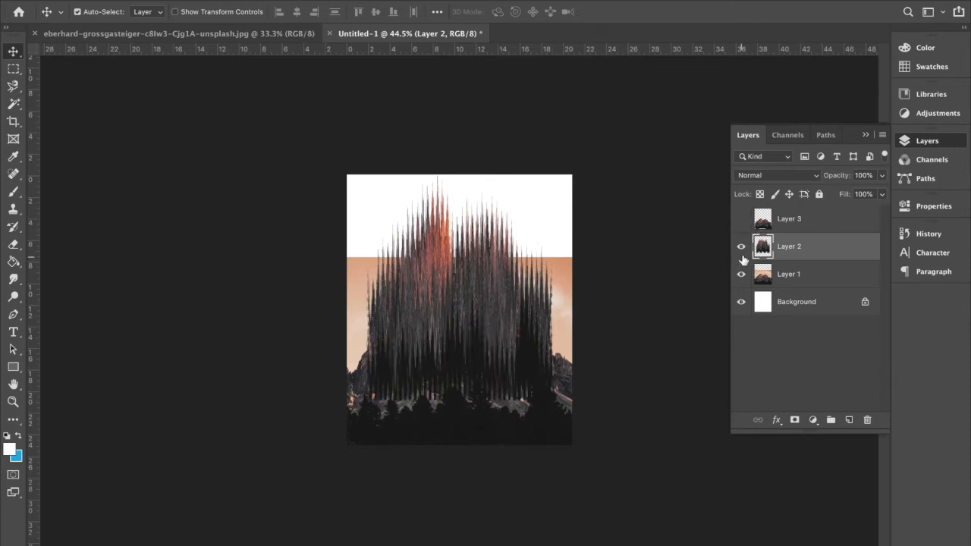
{"action": "left_click", "coordinate": [741, 246]}
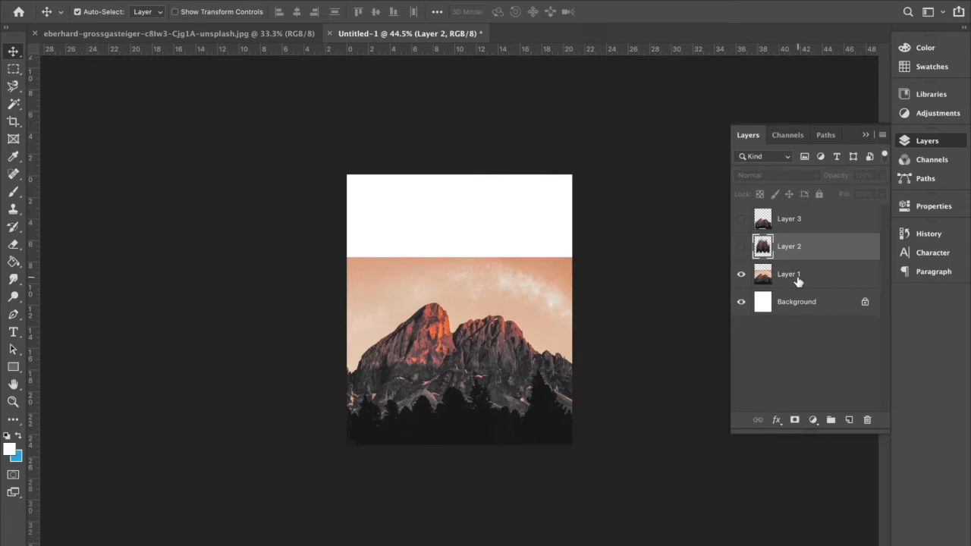
{"action": "left_click", "coordinate": [789, 274]}
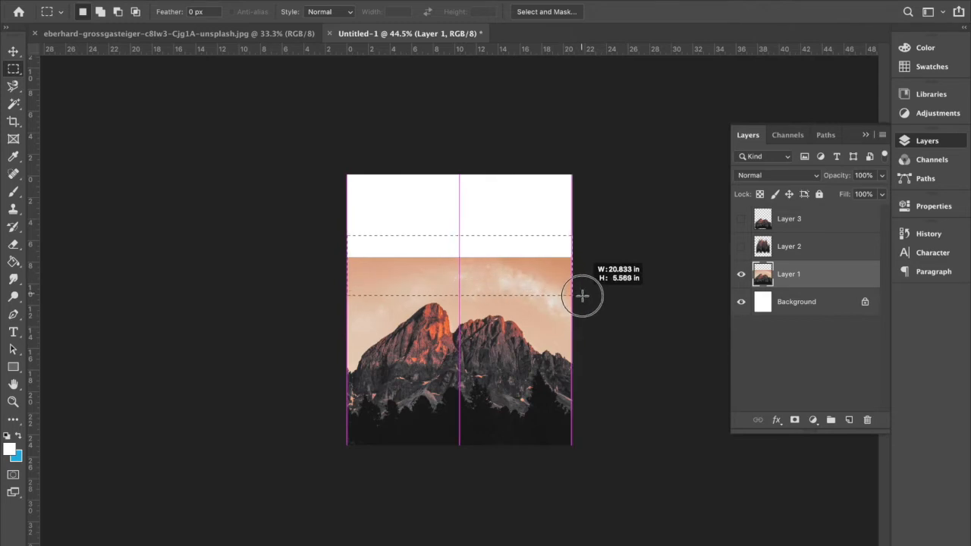
{"action": "left_click_drag", "start_coordinate": [582, 296], "coordinate": [582, 301]}
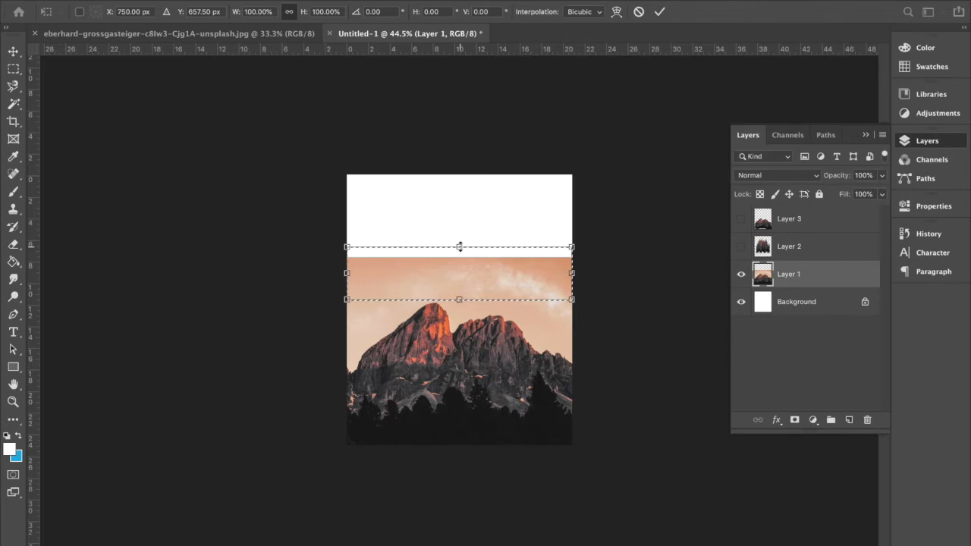
{"action": "left_click_drag", "start_coordinate": [459, 247], "coordinate": [459, 230]}
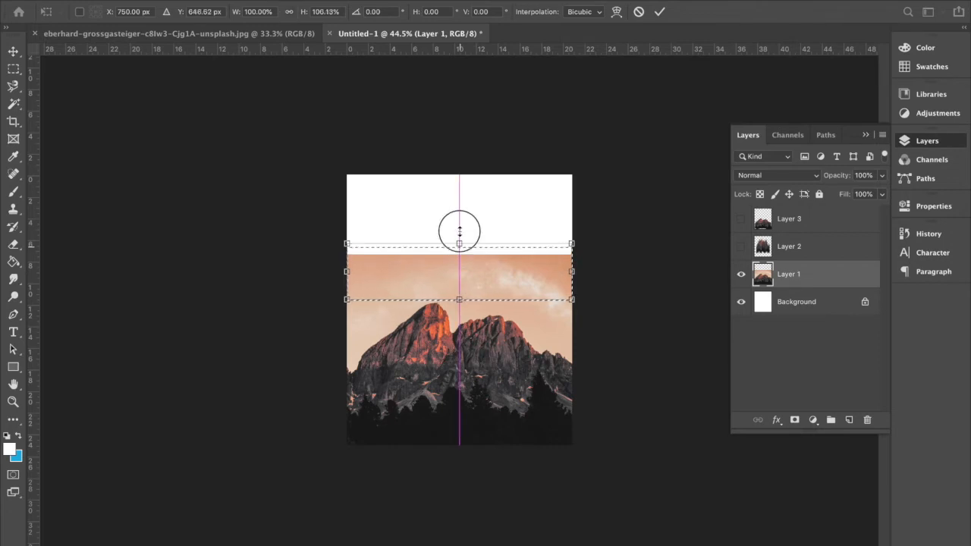
{"action": "left_click_drag", "start_coordinate": [459, 244], "coordinate": [463, 159]}
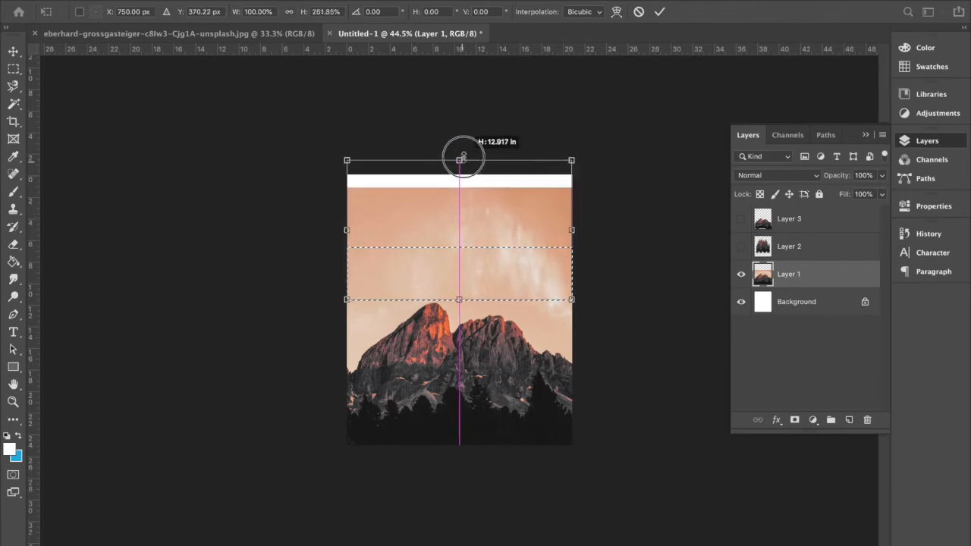
{"action": "left_click_drag", "start_coordinate": [462, 159], "coordinate": [462, 144]}
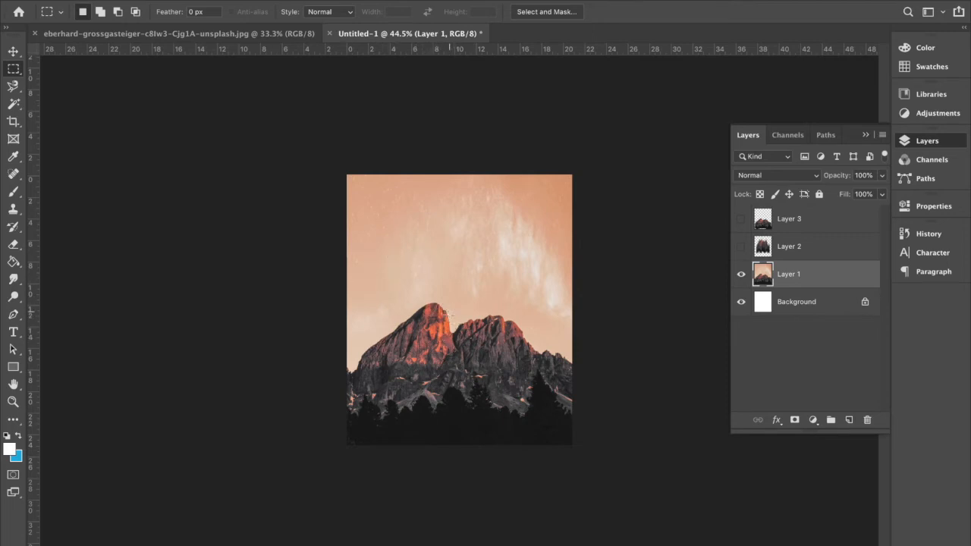
{"action": "mouse_move", "coordinate": [465, 185]}
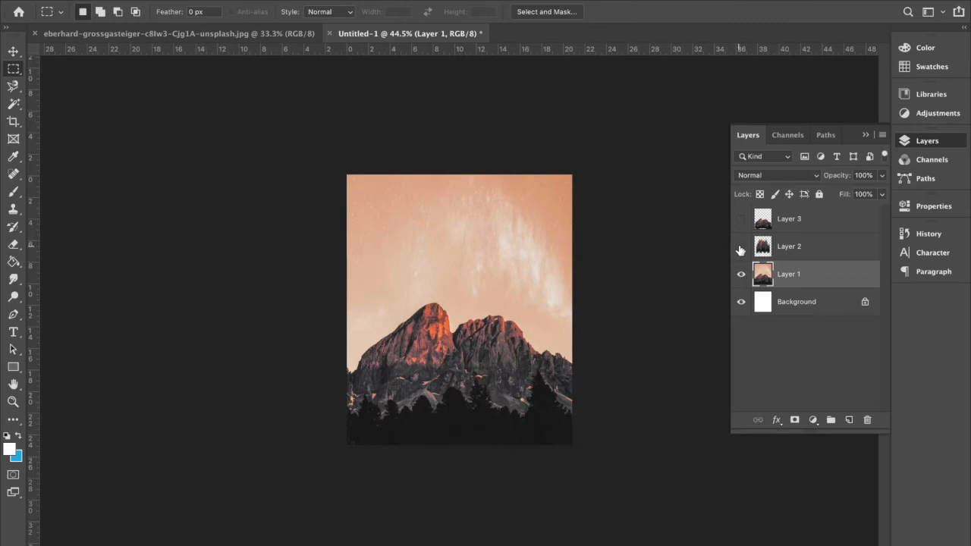
{"action": "mouse_move", "coordinate": [741, 246]}
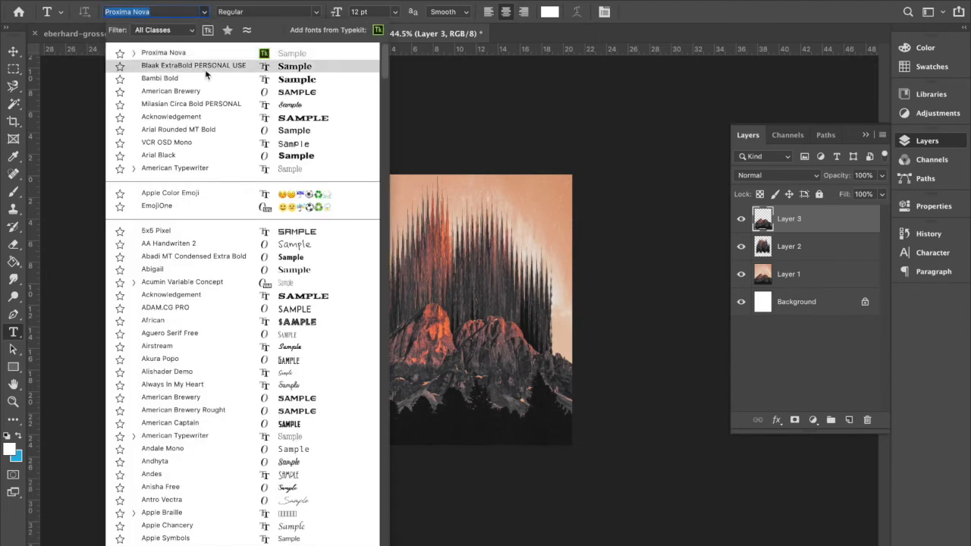
Type the caption 'SAY TO MOUNTAIN MOVE AND IT WILL MOVE.' in Blaak ExtraBold
{"action": "left_click", "coordinate": [194, 65]}
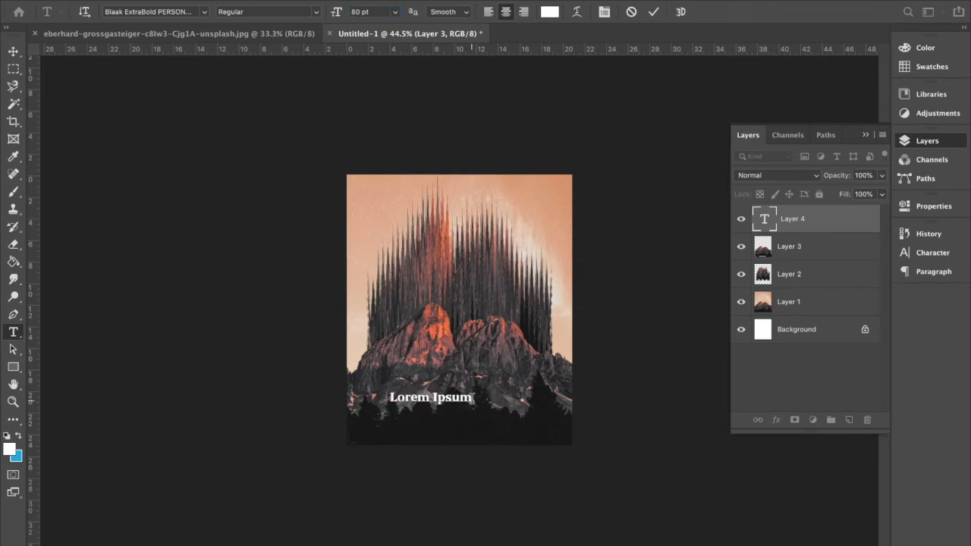
{"action": "triple_click", "coordinate": [430, 397]}
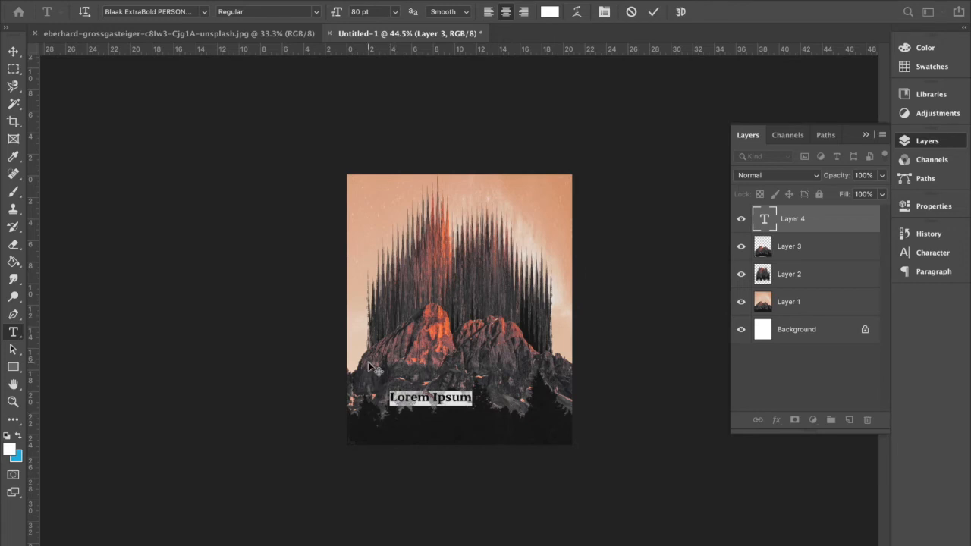
{"action": "type", "text": "SAY"}
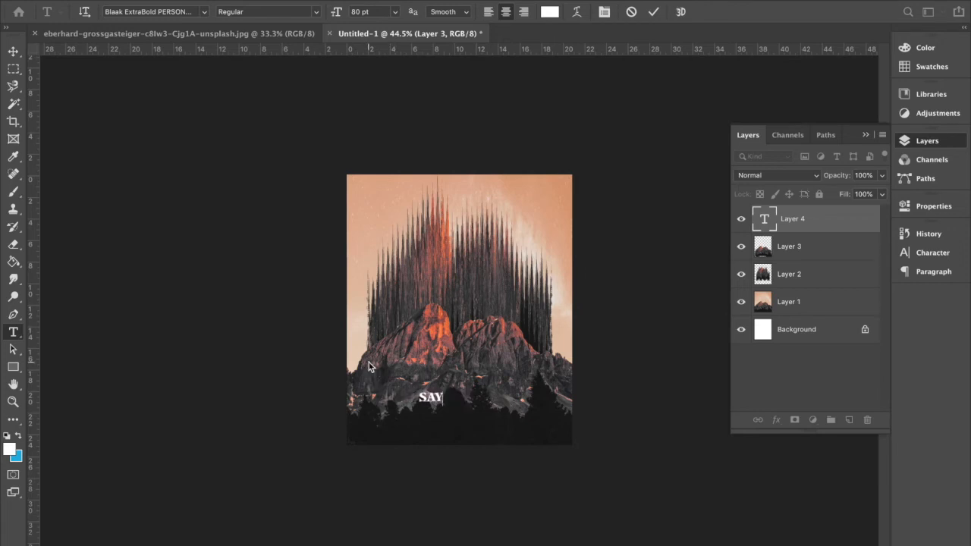
{"action": "type", "text": "TO"}
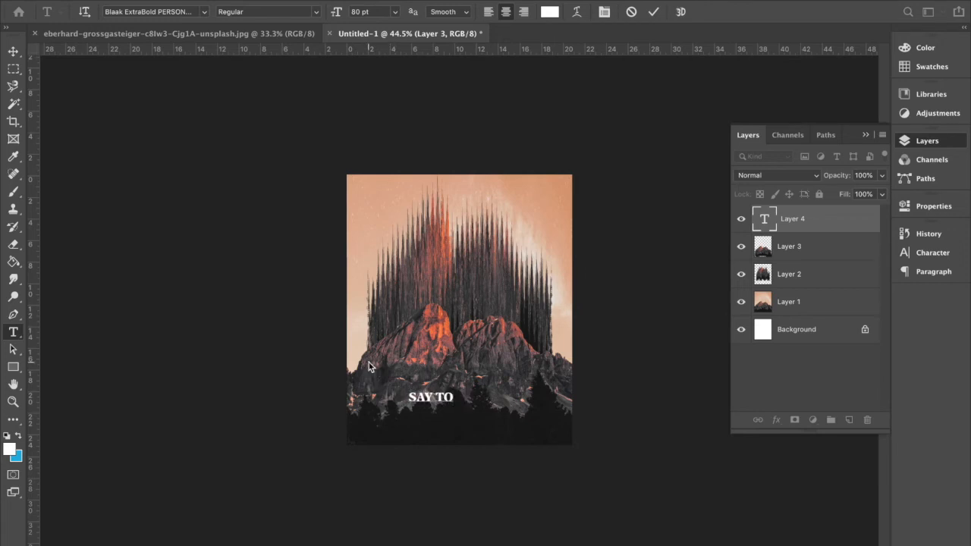
{"action": "type", "text": "MOUNTAIN MOVE"}
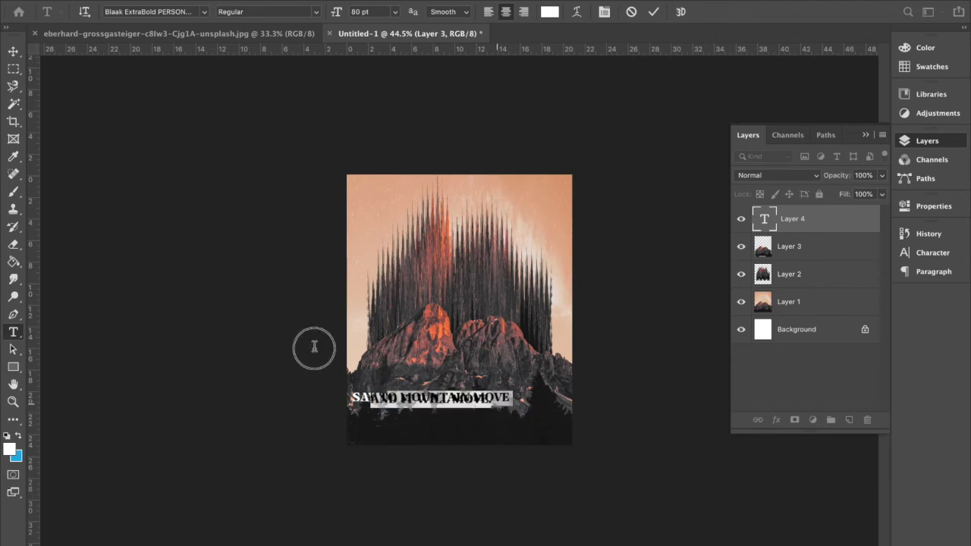
Set caption leading to 82 pt and tracking to 40, then scale it down
{"action": "left_click", "coordinate": [932, 253]}
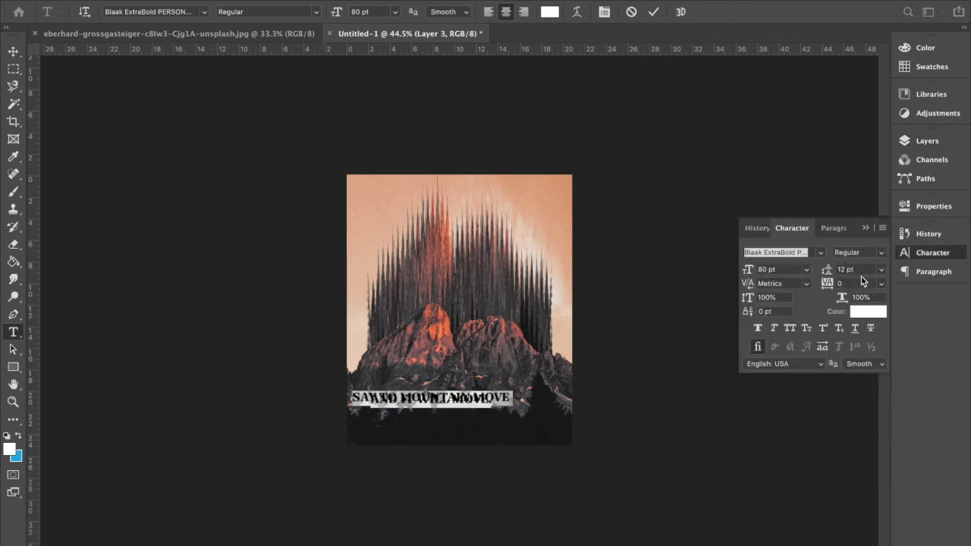
{"action": "left_click", "coordinate": [857, 270]}
{"action": "type", "text": "82"}
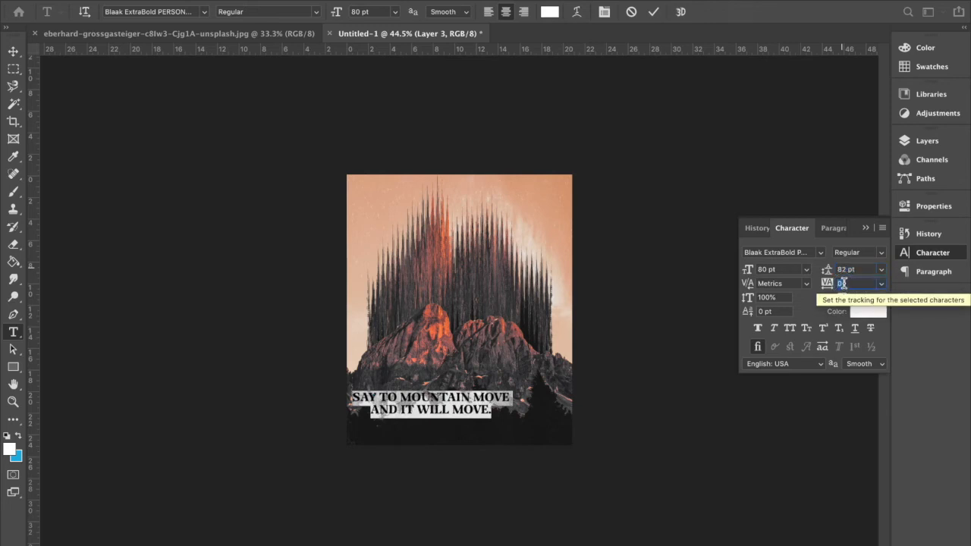
{"action": "type", "text": "40"}
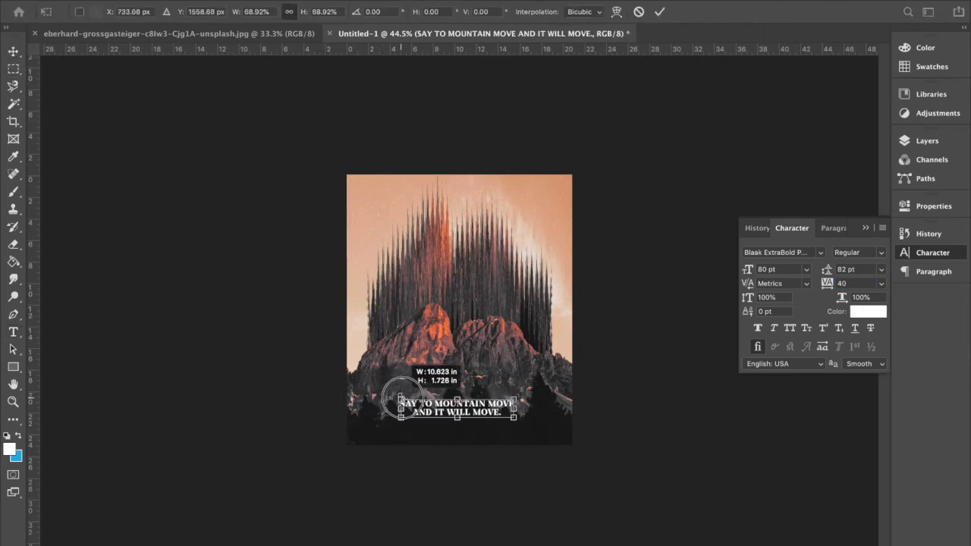
{"action": "left_click_drag", "start_coordinate": [402, 402], "coordinate": [436, 421]}
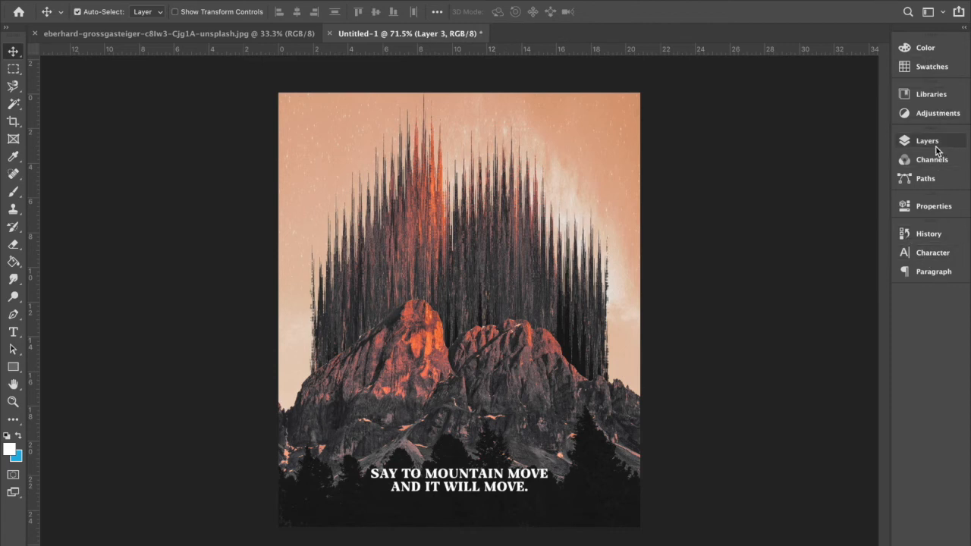
Select Layer 1 and raise the Camera Raw Effects grain amount, fine-tuning its strength
{"action": "left_click", "coordinate": [927, 140]}
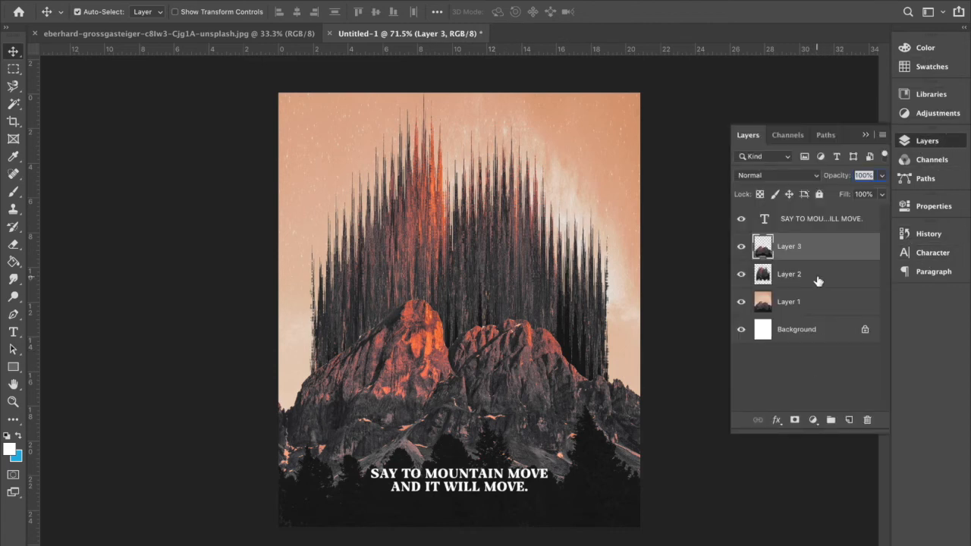
{"action": "left_click", "coordinate": [788, 301]}
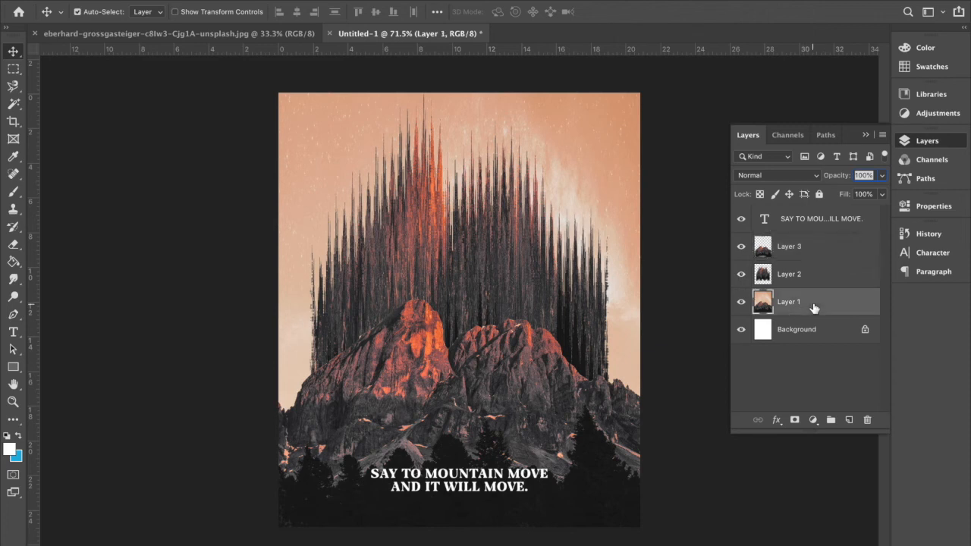
{"action": "mouse_move", "coordinate": [792, 317]}
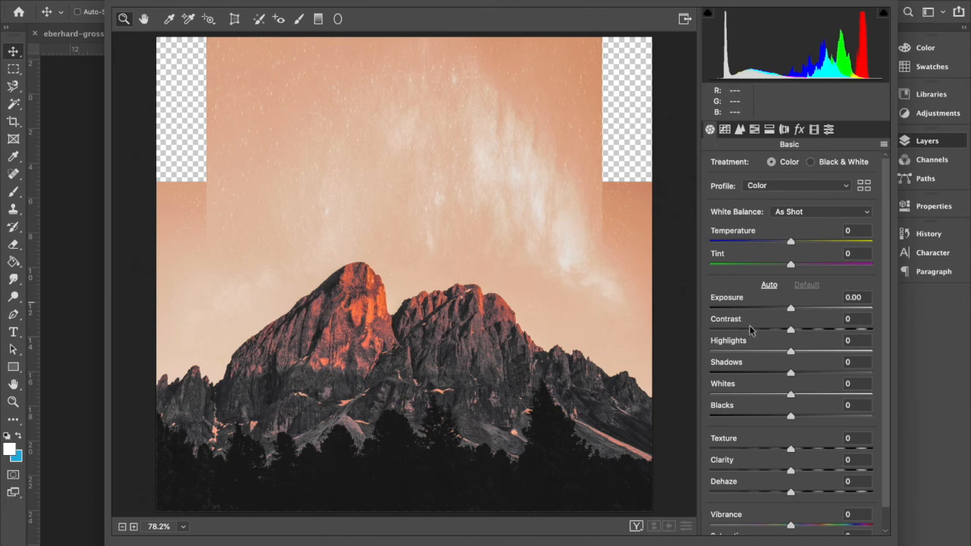
{"action": "scroll", "scroll_direction": "down", "scroll_amount": 3}
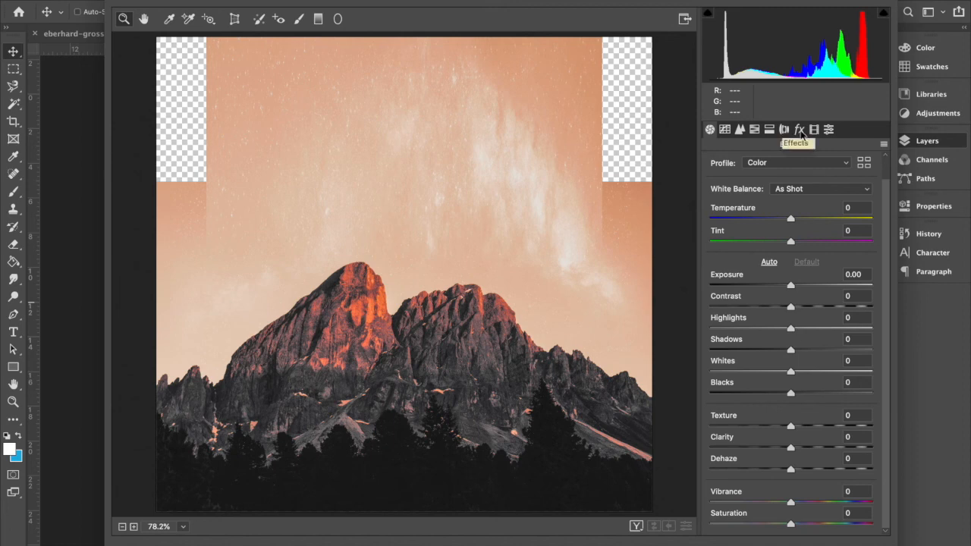
{"action": "left_click", "coordinate": [798, 129]}
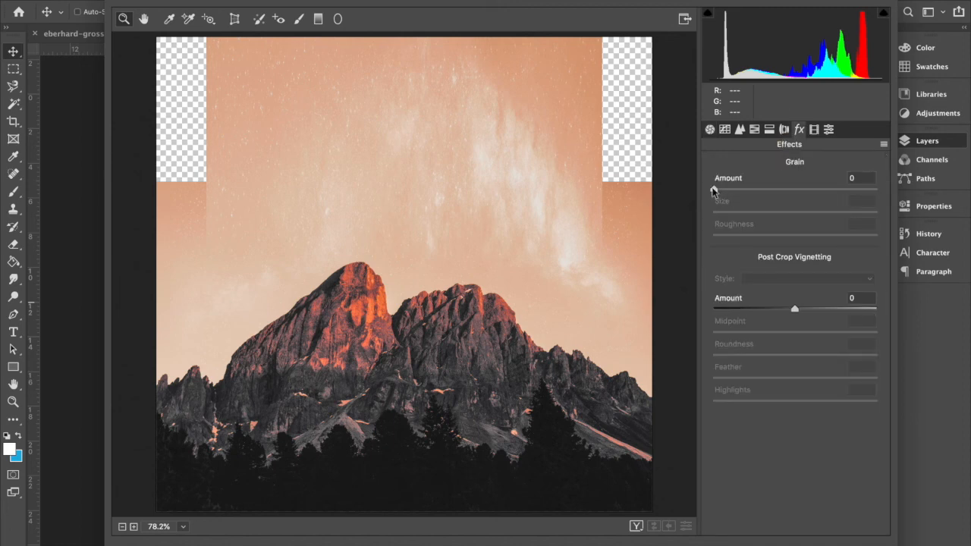
{"action": "left_click_drag", "start_coordinate": [714, 189], "coordinate": [775, 189]}
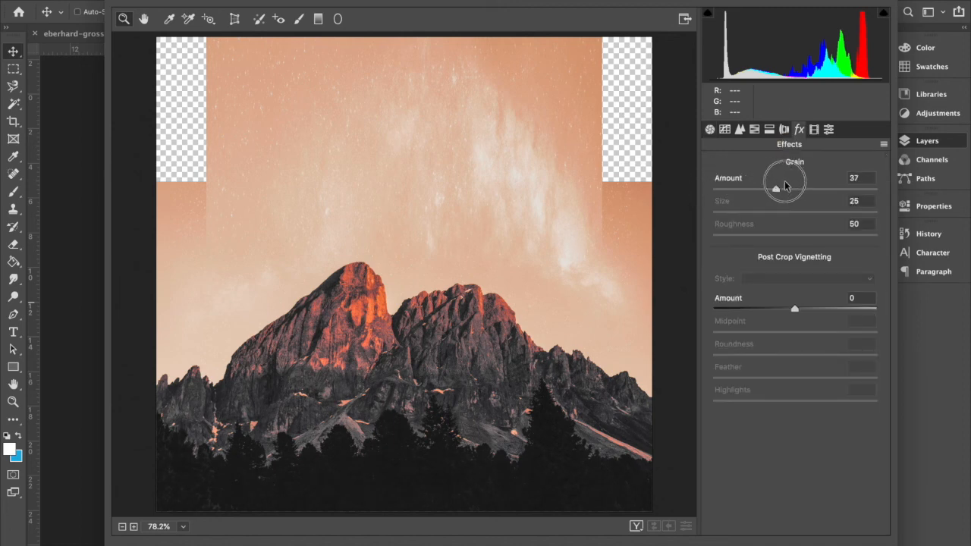
{"action": "left_click_drag", "start_coordinate": [784, 187], "coordinate": [697, 187]}
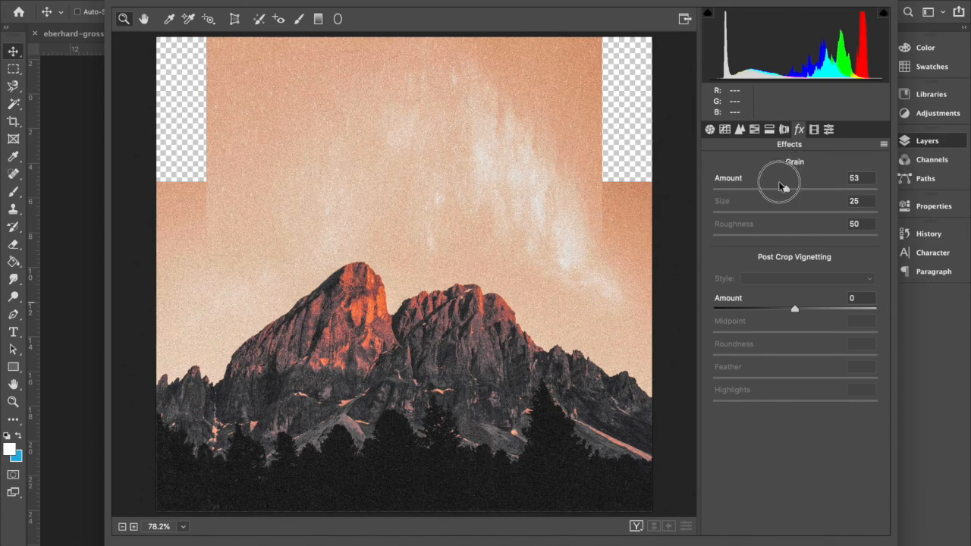
{"action": "left_click_drag", "start_coordinate": [782, 188], "coordinate": [802, 188]}
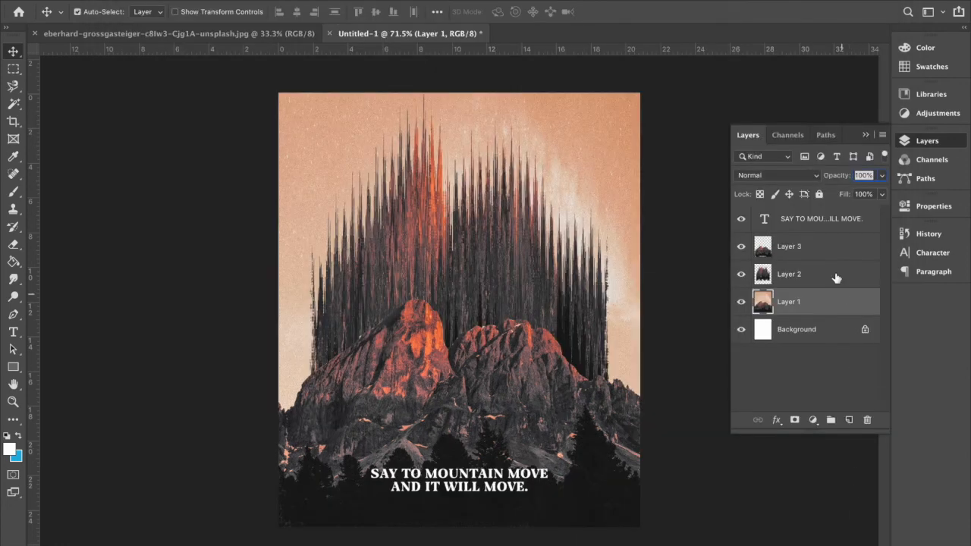
Select the spiky mountain layer and set its Camera Raw grain amount to about 60
{"action": "left_click", "coordinate": [789, 273]}
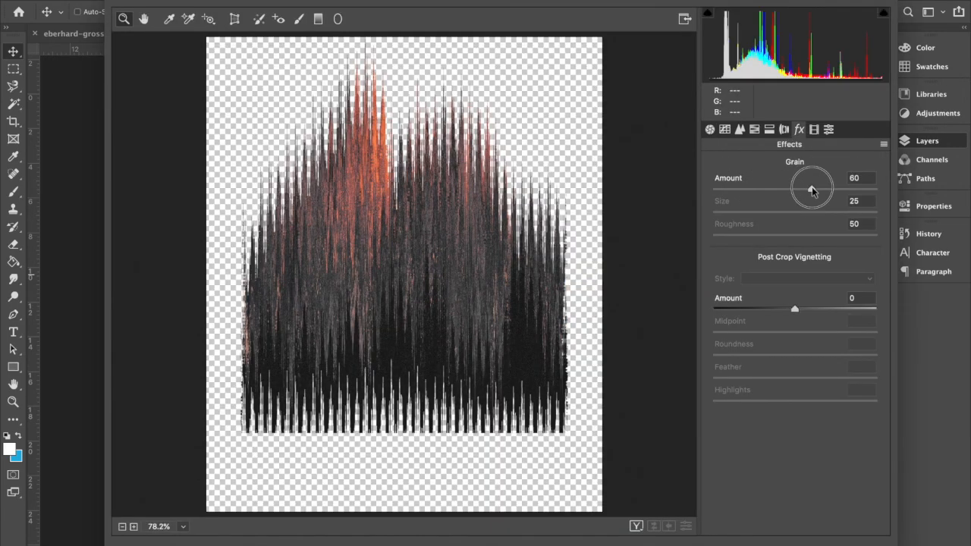
{"action": "left_click_drag", "start_coordinate": [813, 188], "coordinate": [802, 188]}
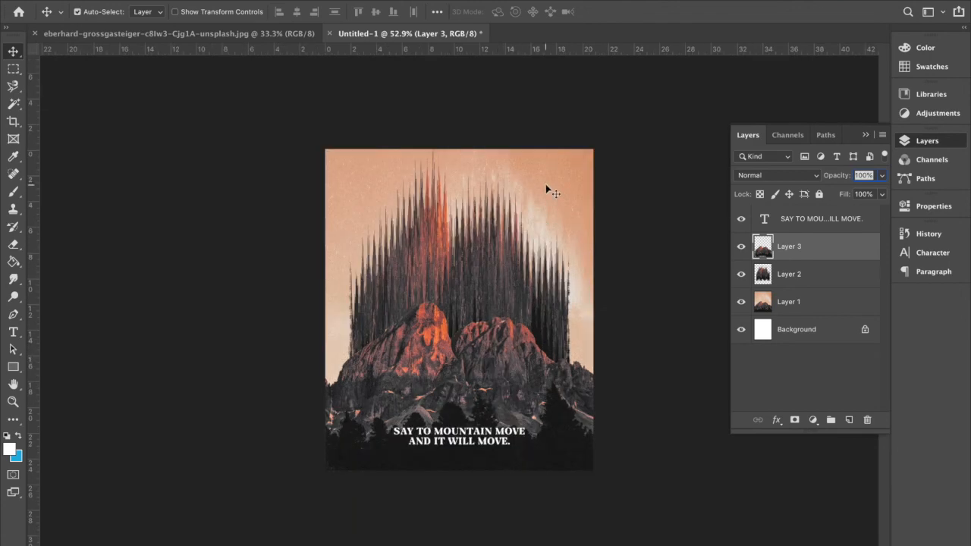
{"action": "mouse_move", "coordinate": [527, 284]}
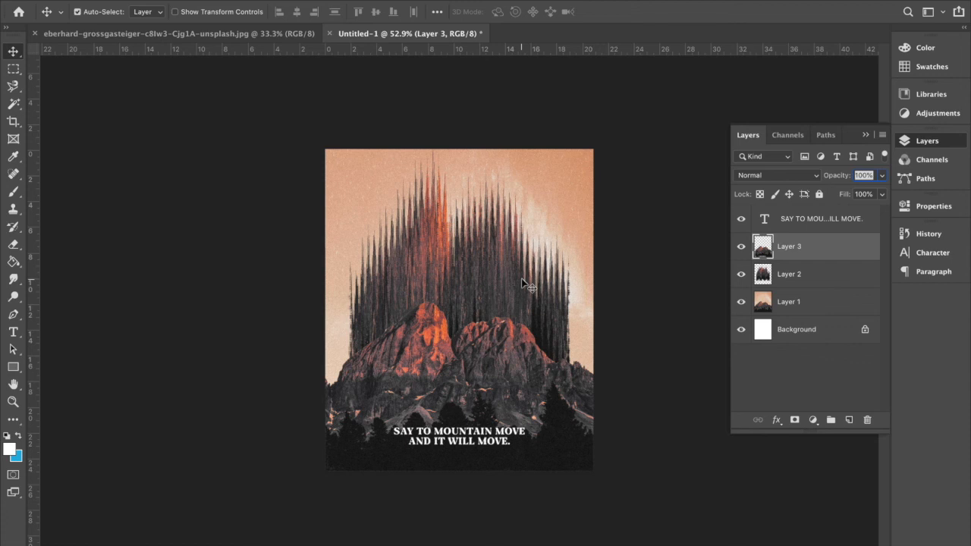
{"action": "mouse_move", "coordinate": [467, 351]}
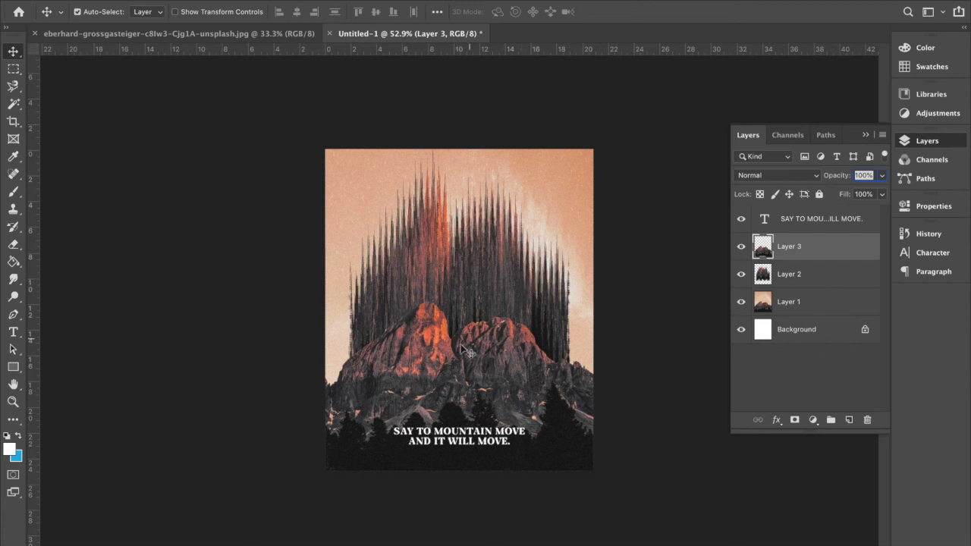
{"action": "mouse_move", "coordinate": [294, 318]}
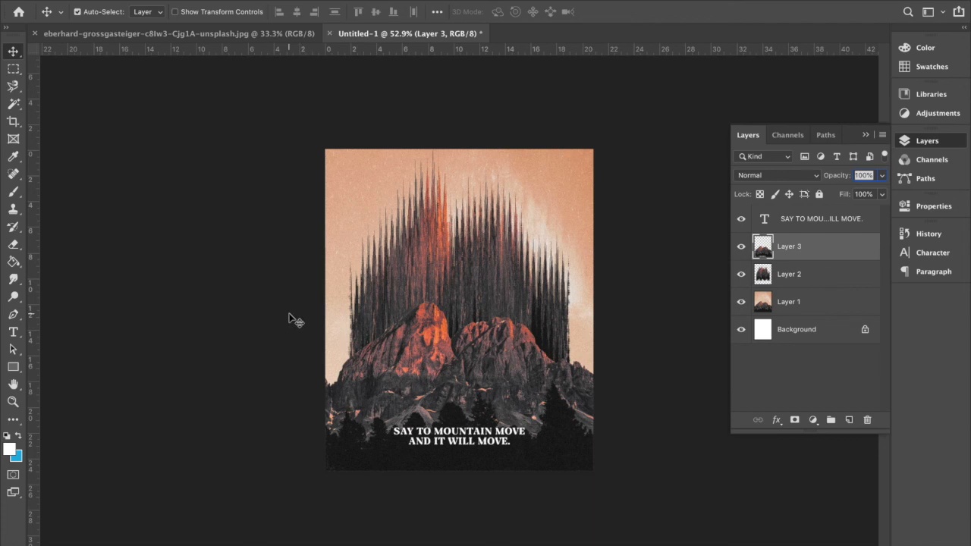